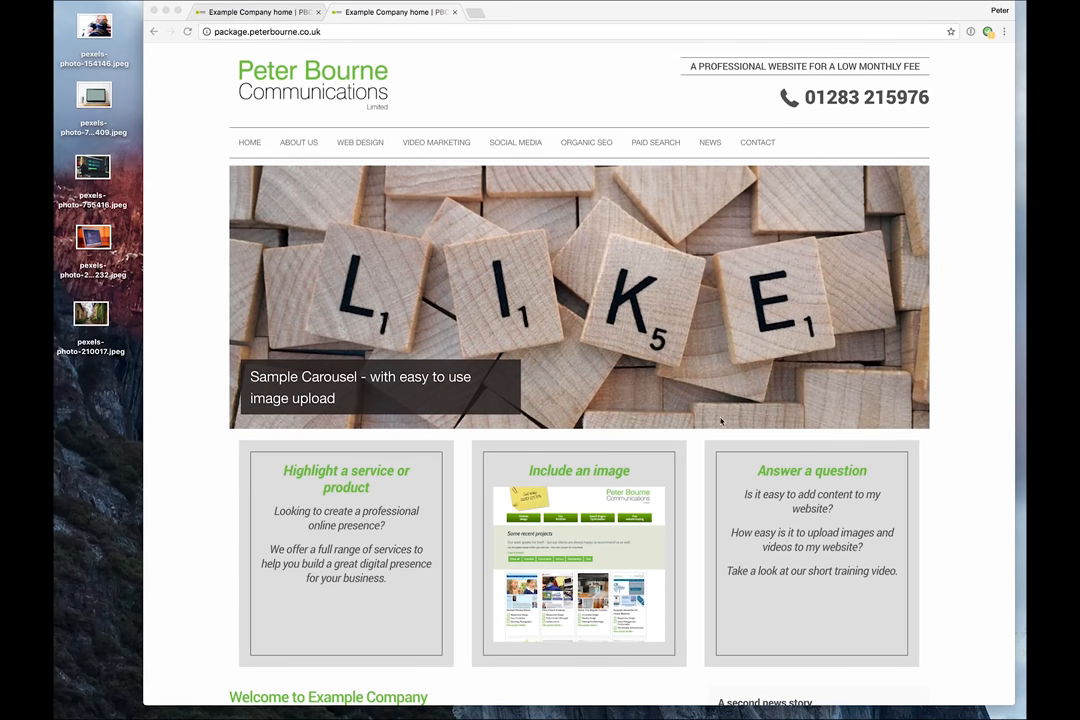
mouse_move(198, 180)
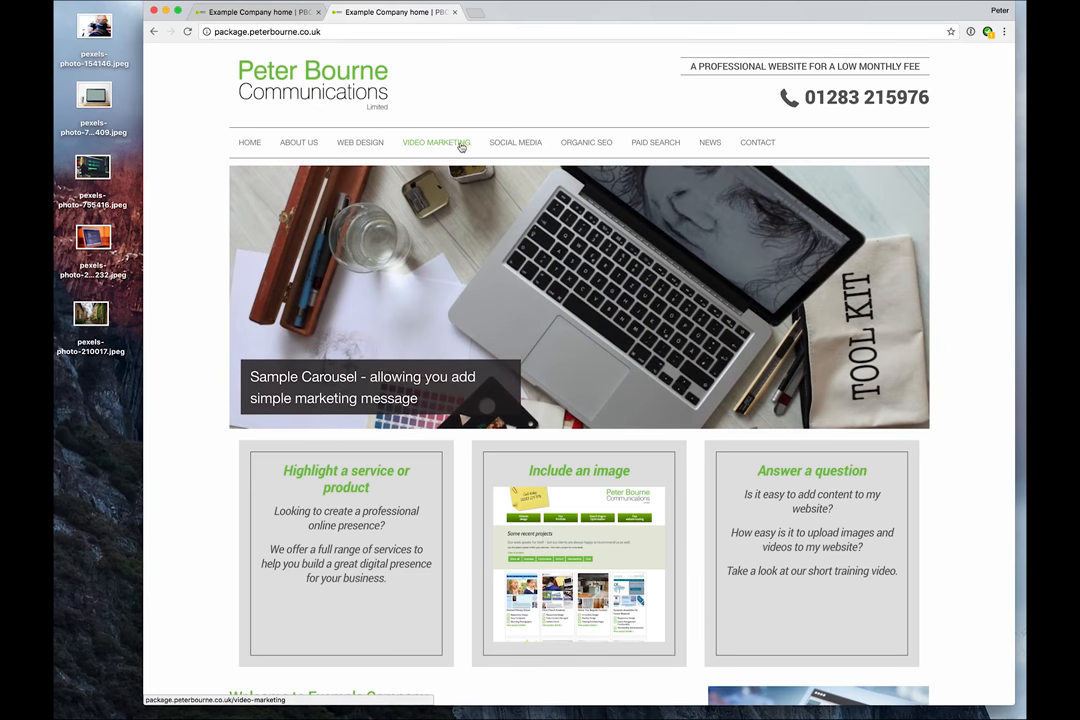
mouse_move(656, 142)
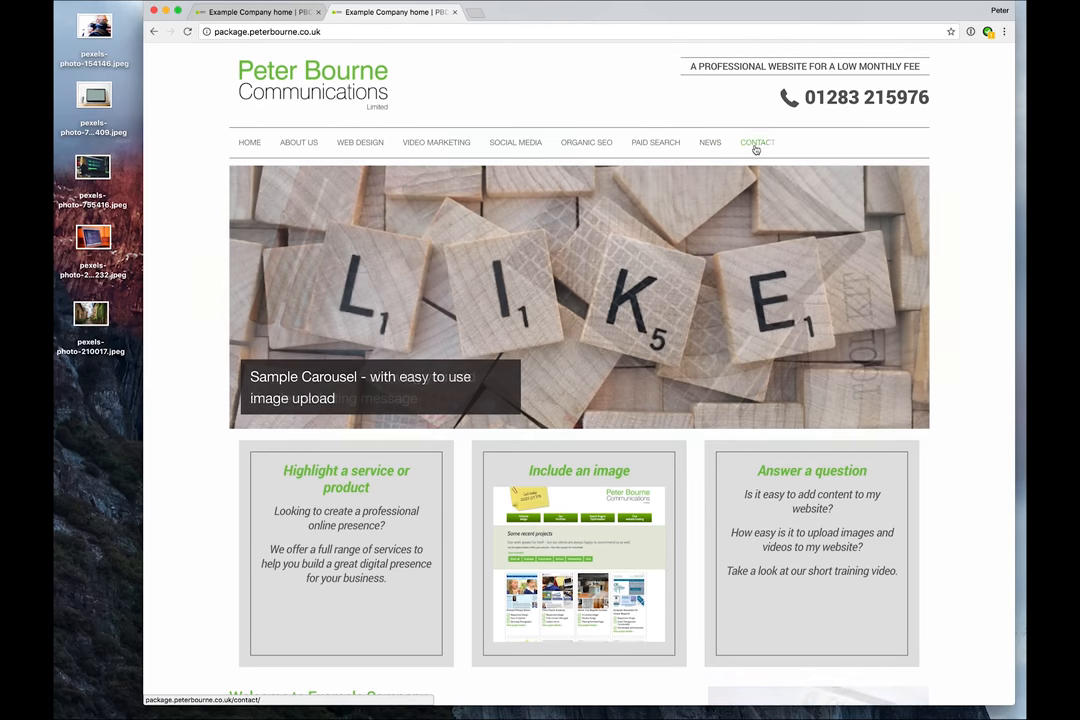
mouse_move(710, 142)
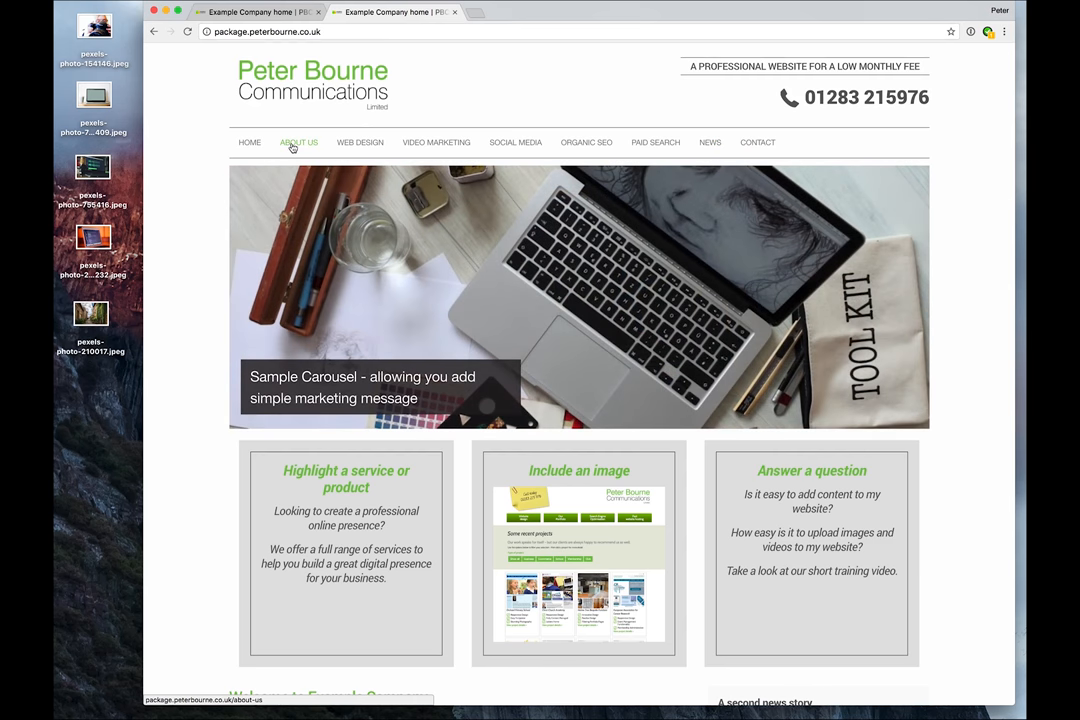
Step: View the About Us page from the nav bar, then return to the homepage footer
click(298, 142)
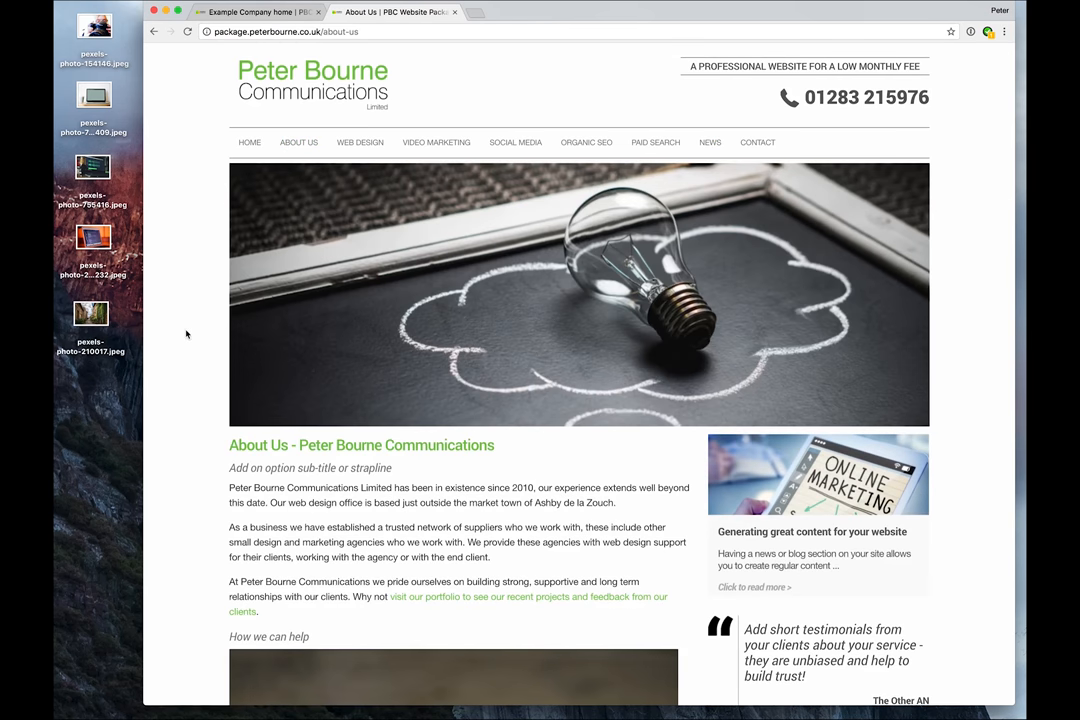
mouse_move(186, 336)
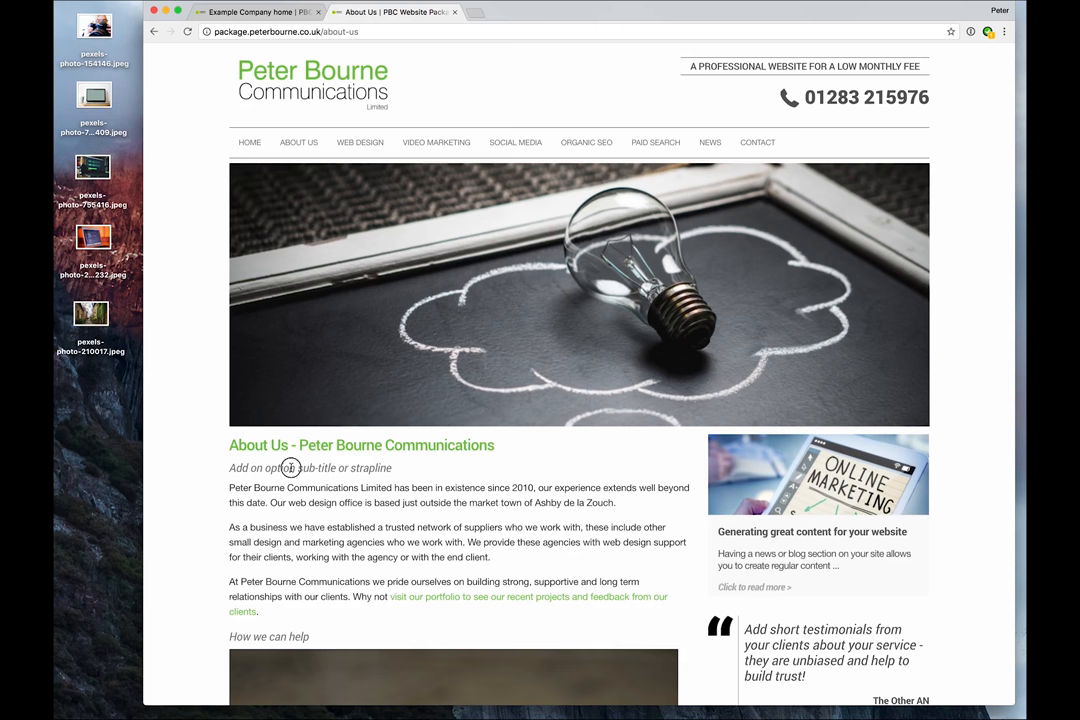
scroll(down, 3)
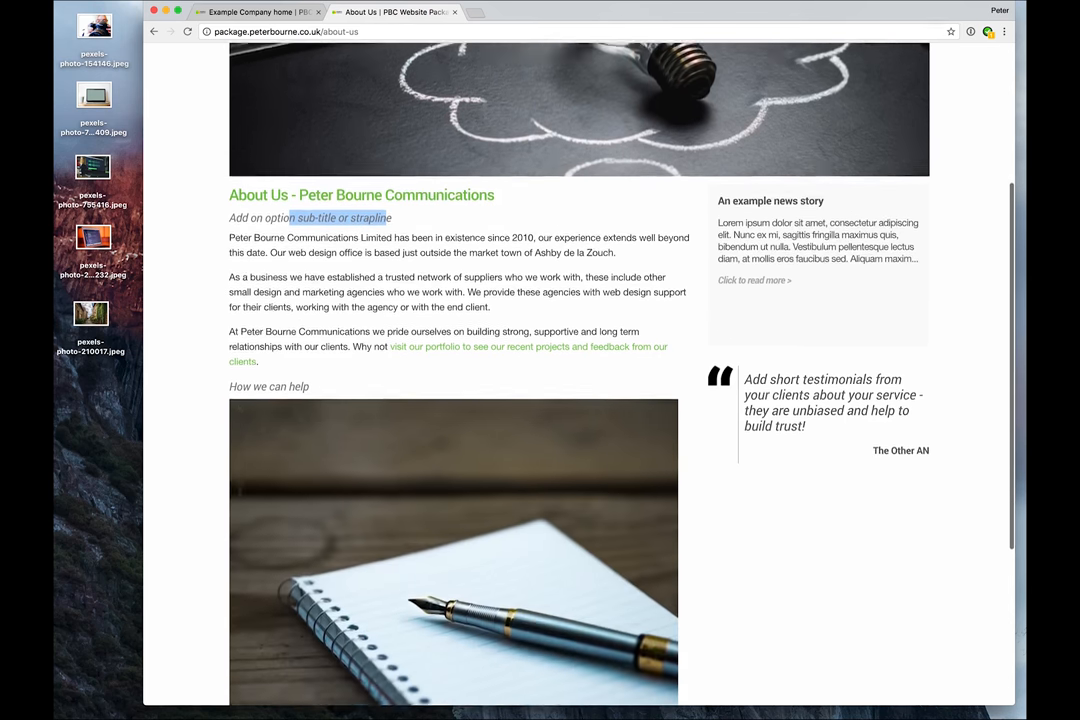
scroll(up, 3)
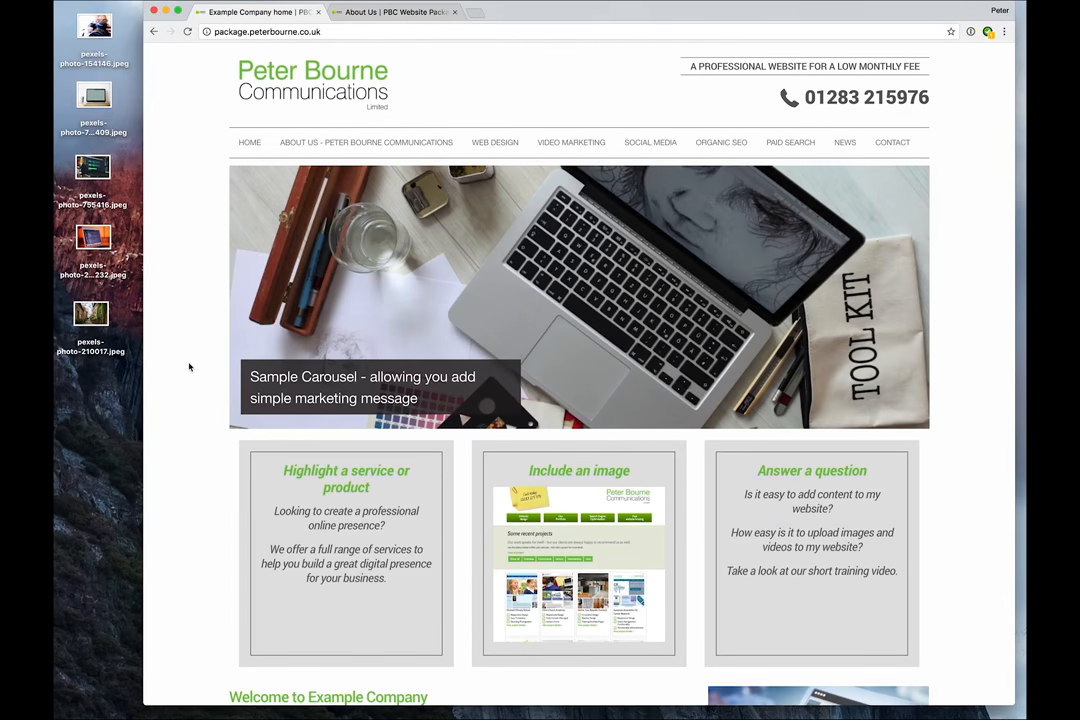
scroll(down, 3)
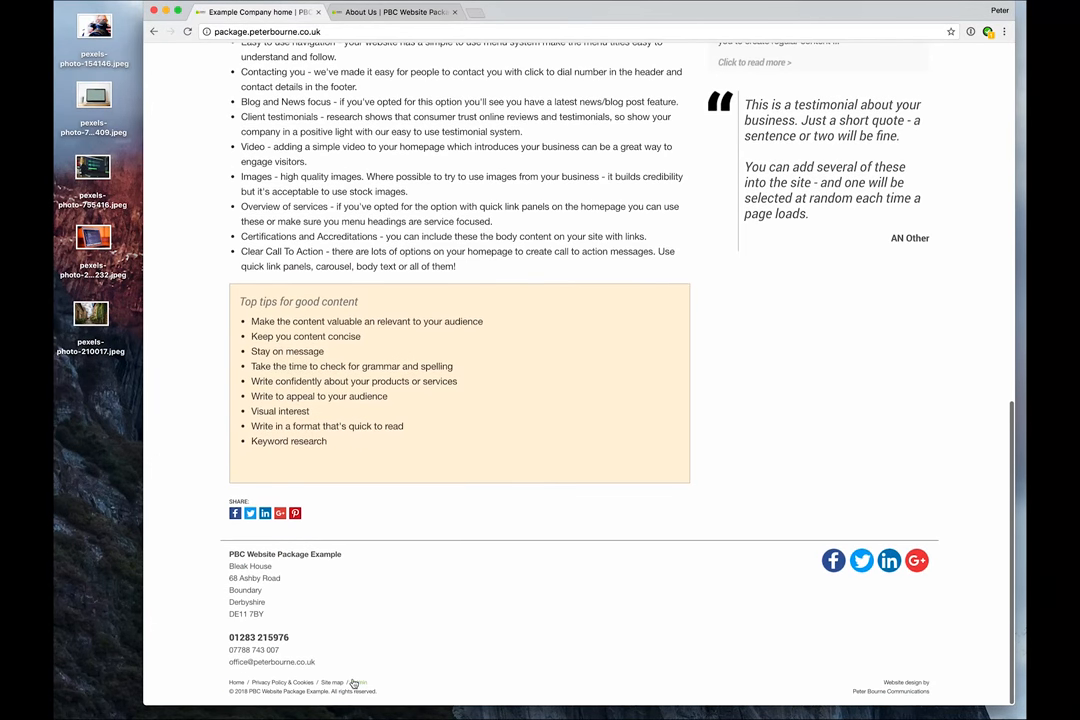
Step: Log in to the website administration via the footer Admin link with email and password
click(360, 682)
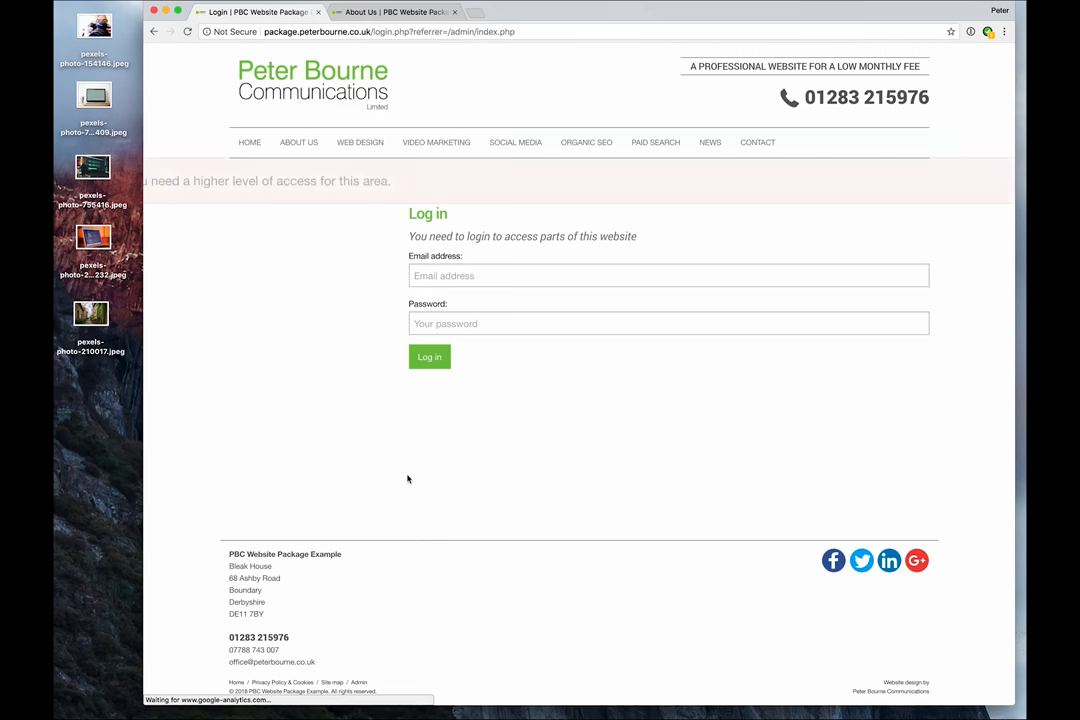
click(668, 276)
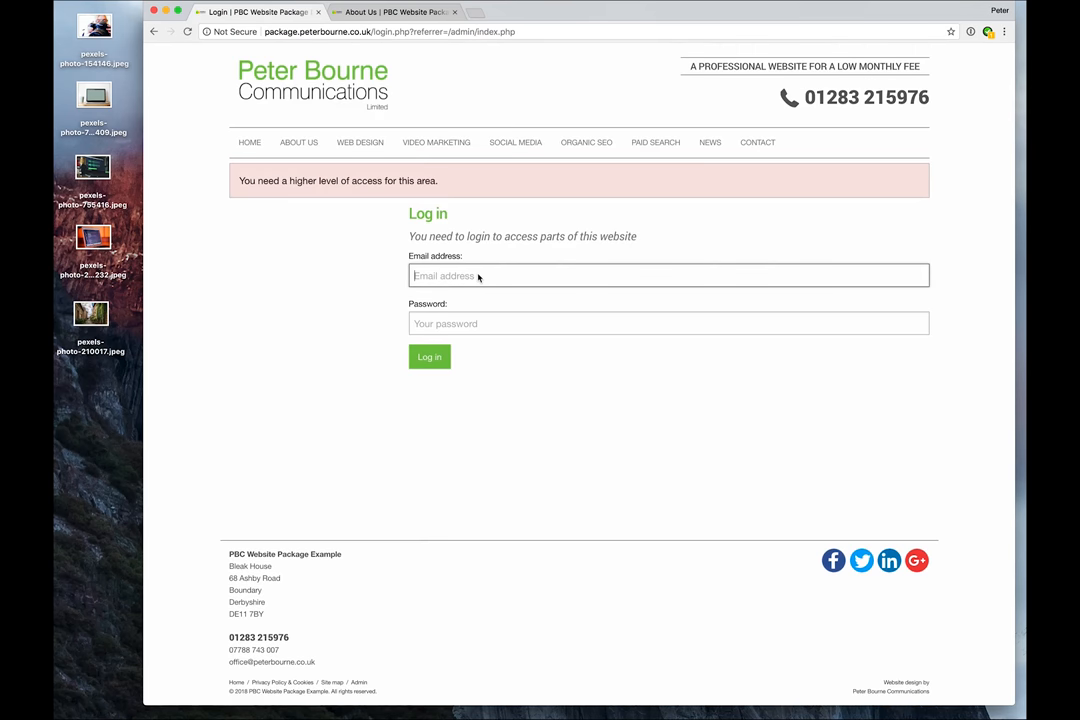
click(428, 356)
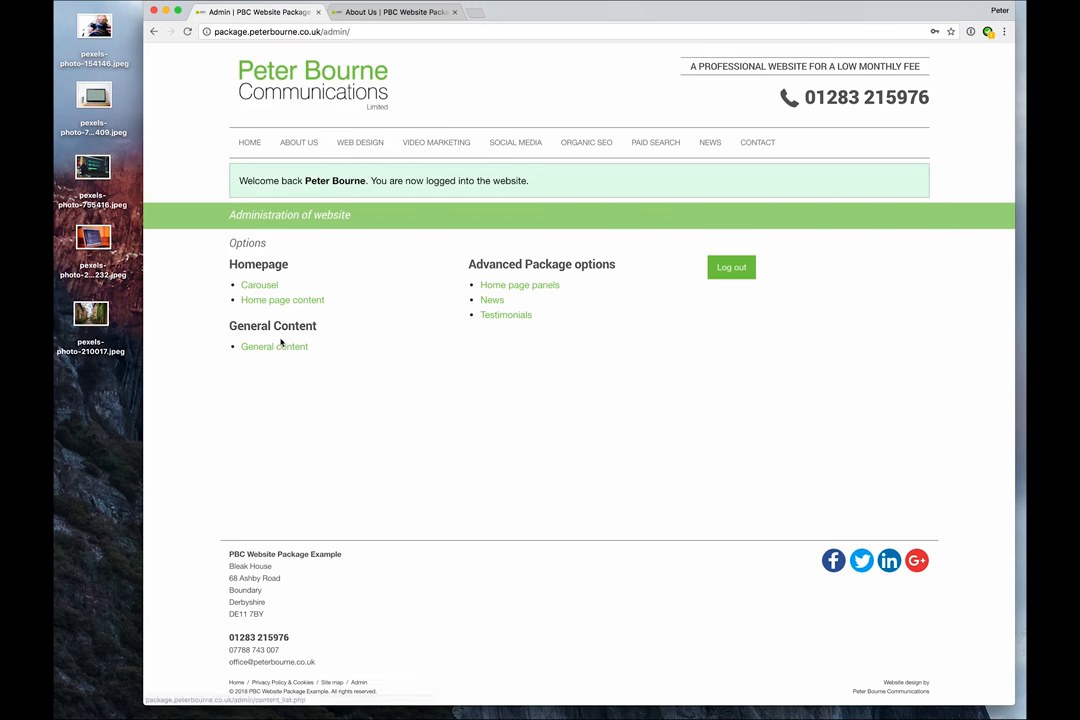
Step: Bring up the General Content list of pages and look through it
click(274, 346)
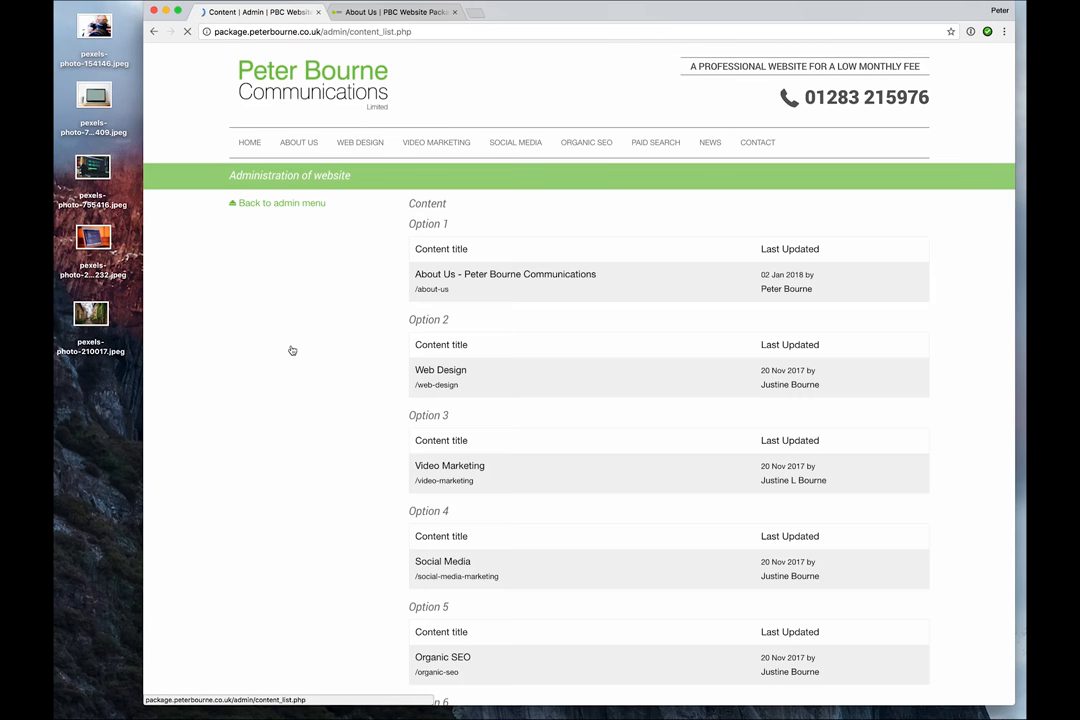
scroll(down, 3)
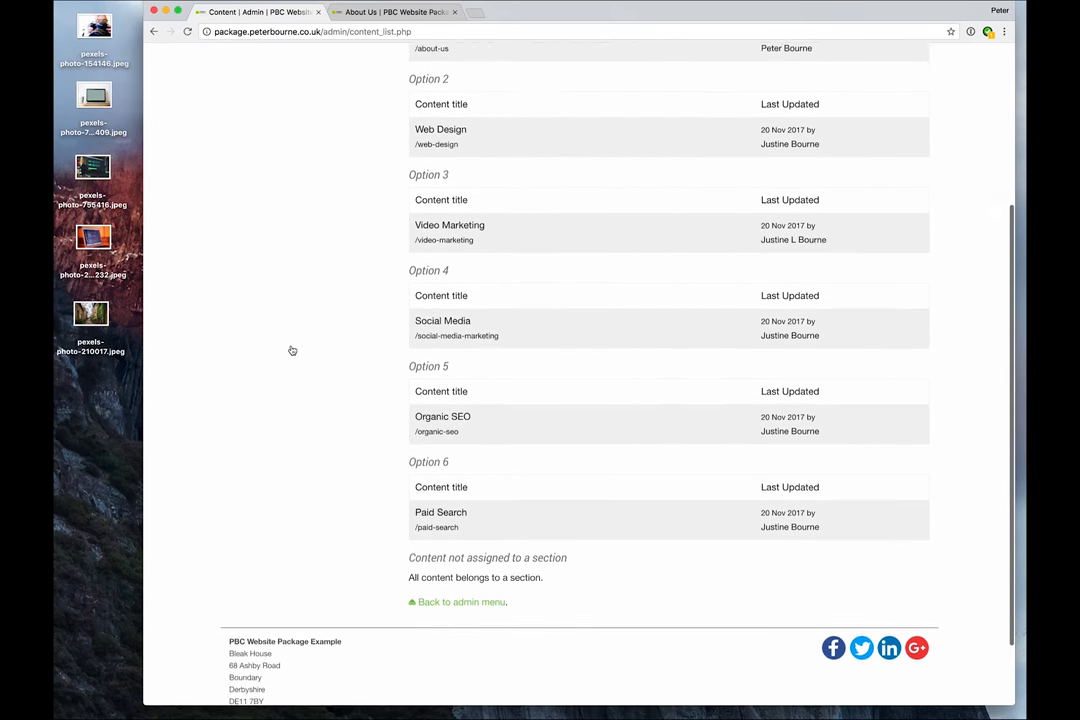
scroll(up, 3)
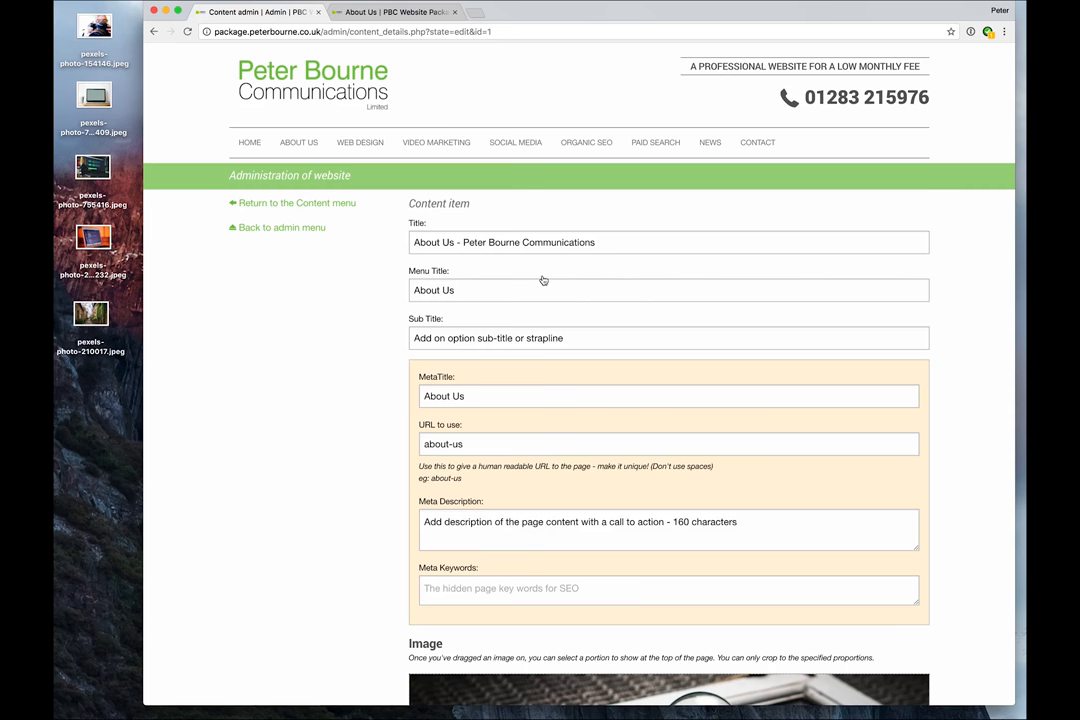
mouse_move(488, 282)
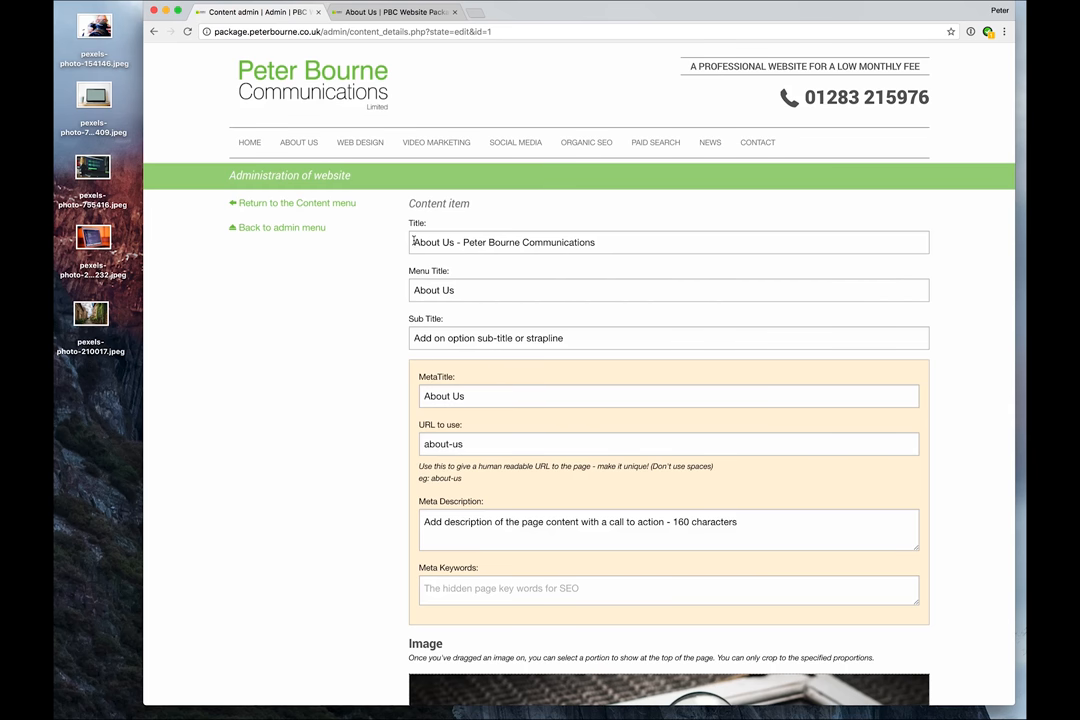
Step: Compare the About Us content item's Title field with the live page, leaving it unchanged
triple_click(504, 242)
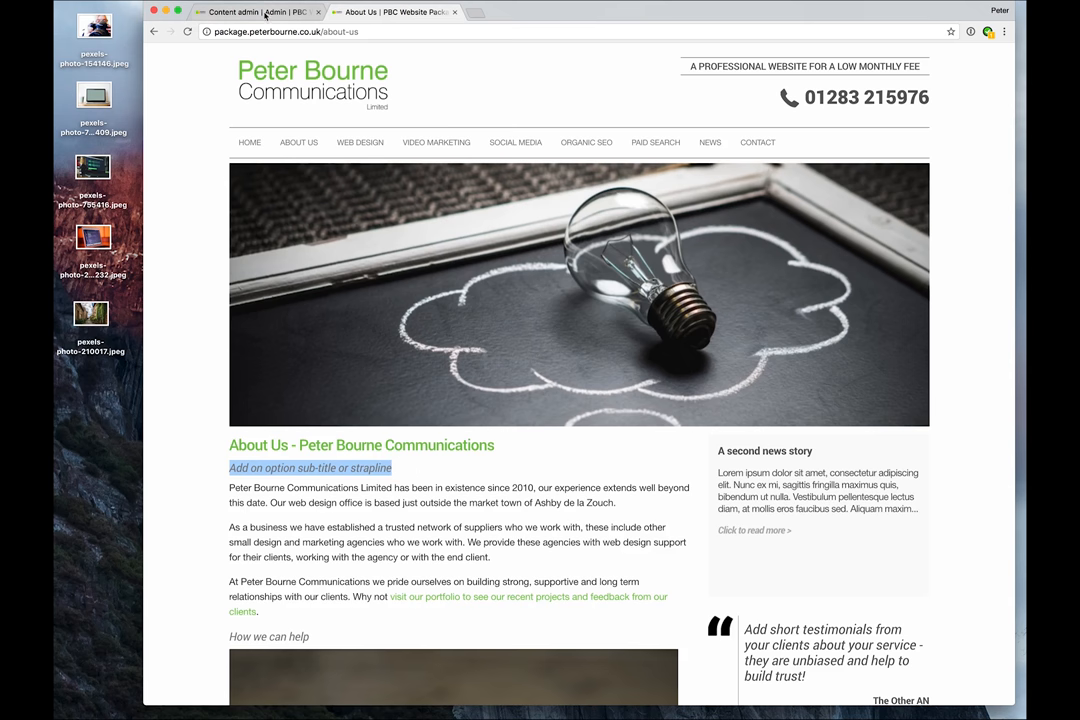
click(256, 12)
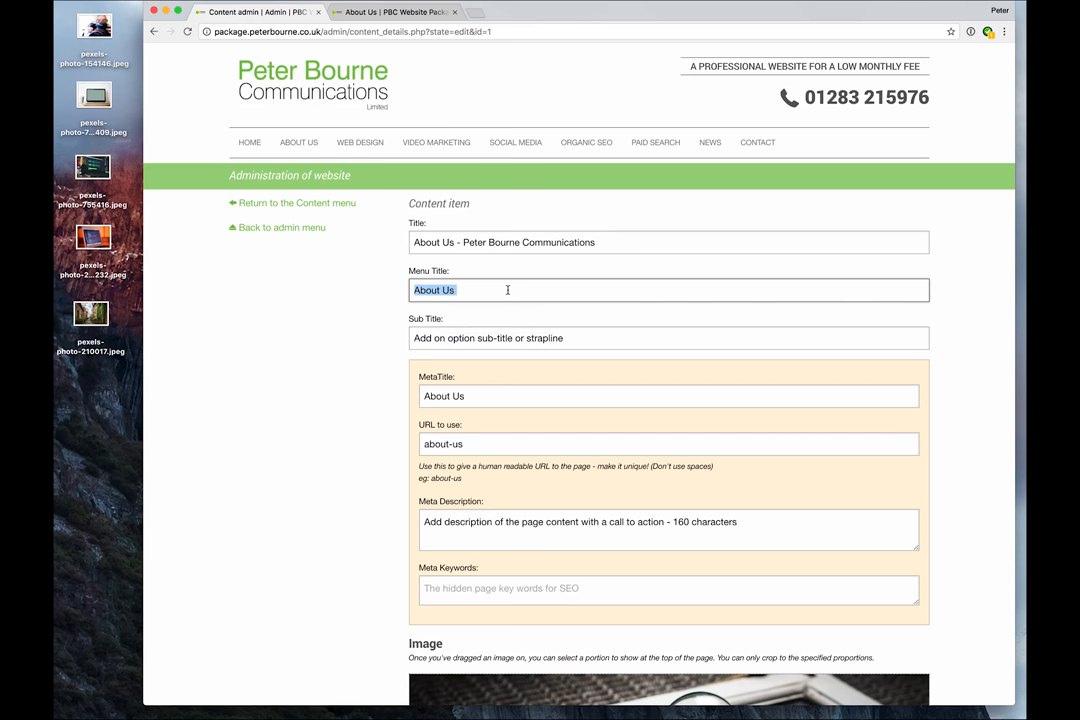
click(600, 242)
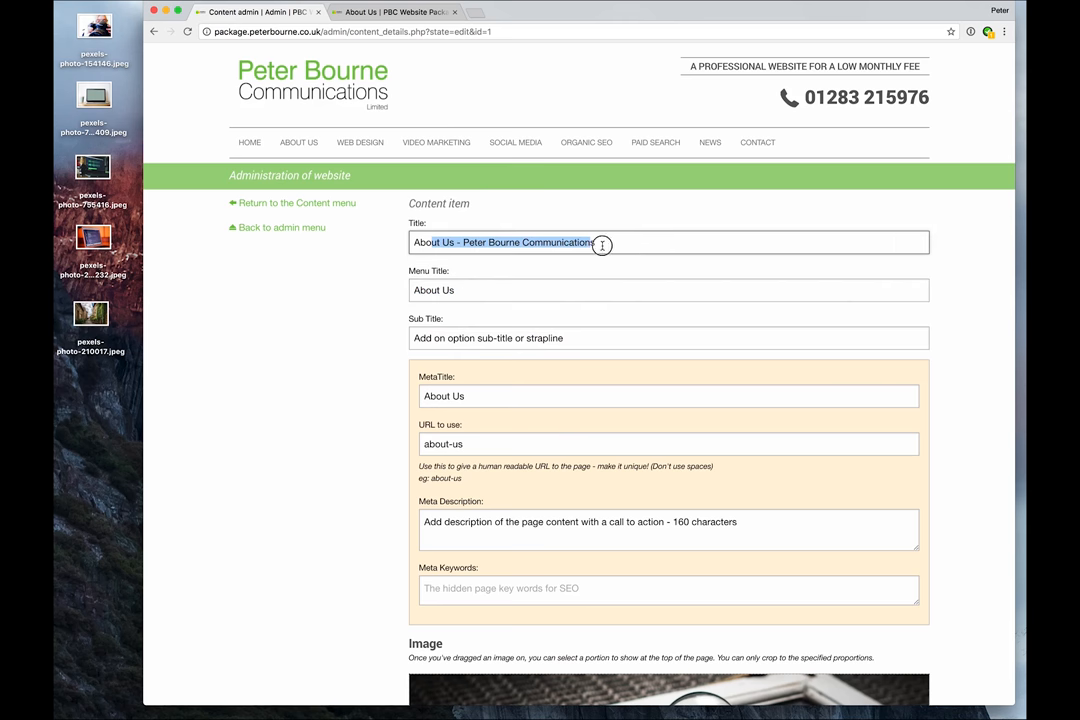
mouse_move(410, 188)
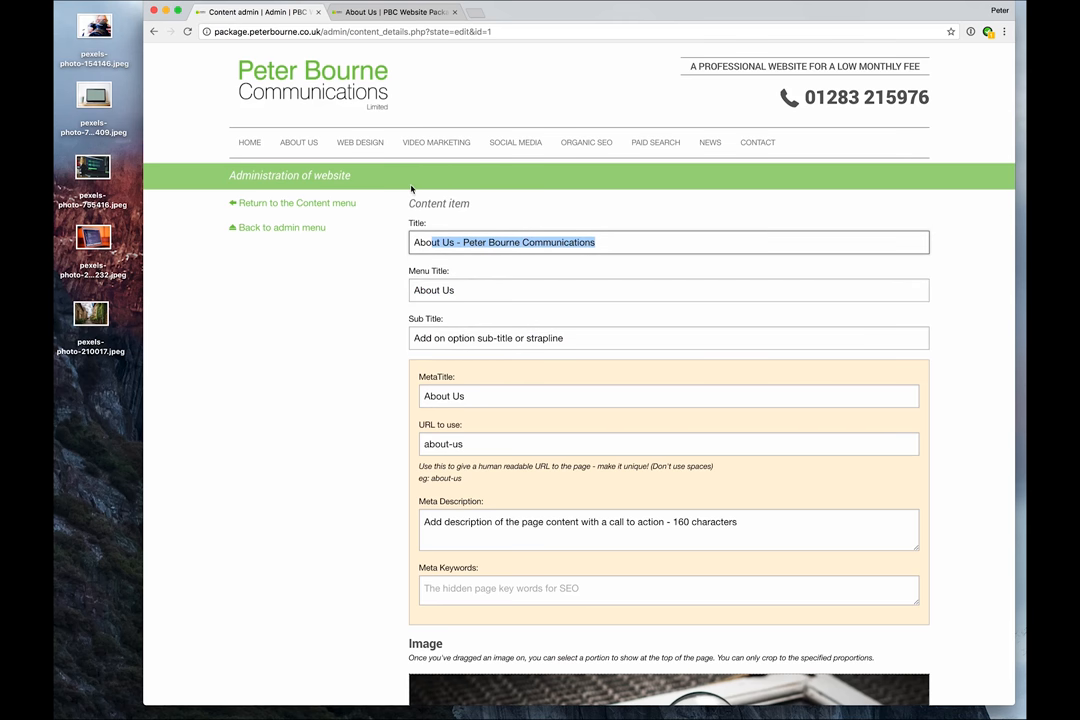
mouse_move(298, 142)
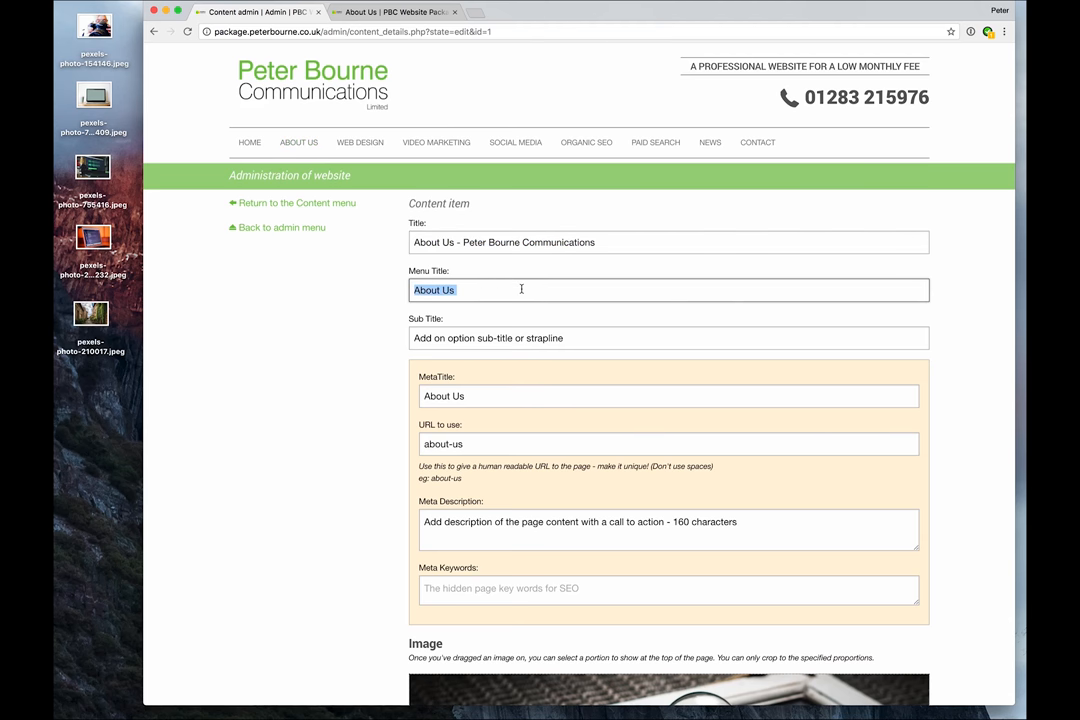
mouse_move(388, 414)
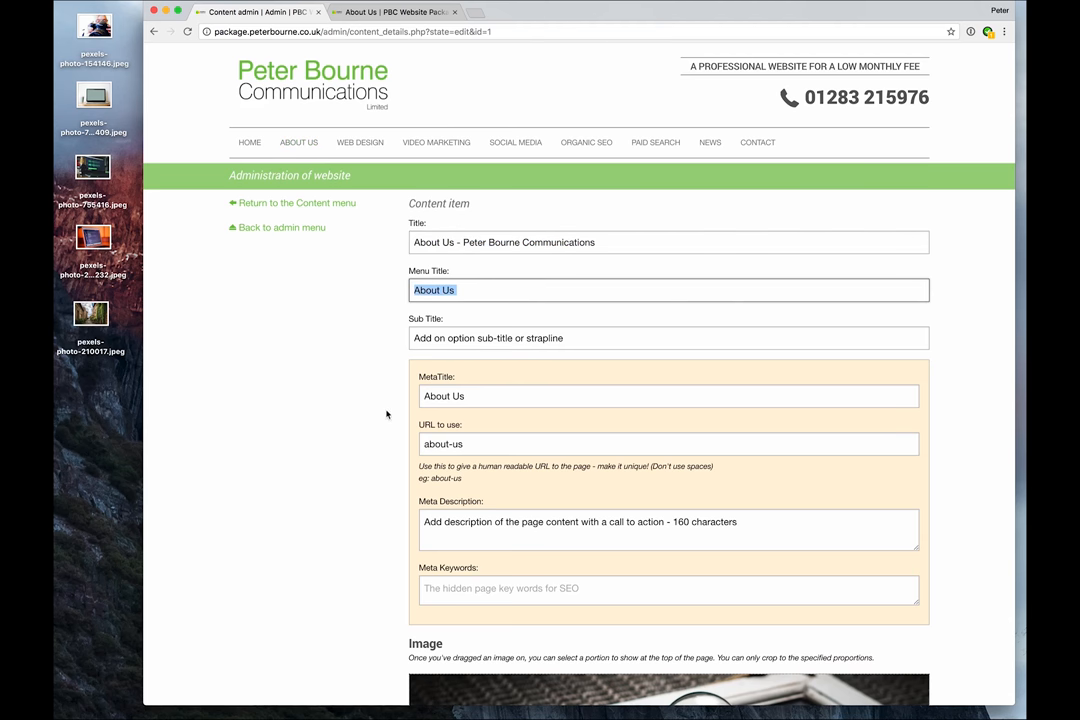
scroll(down, 3)
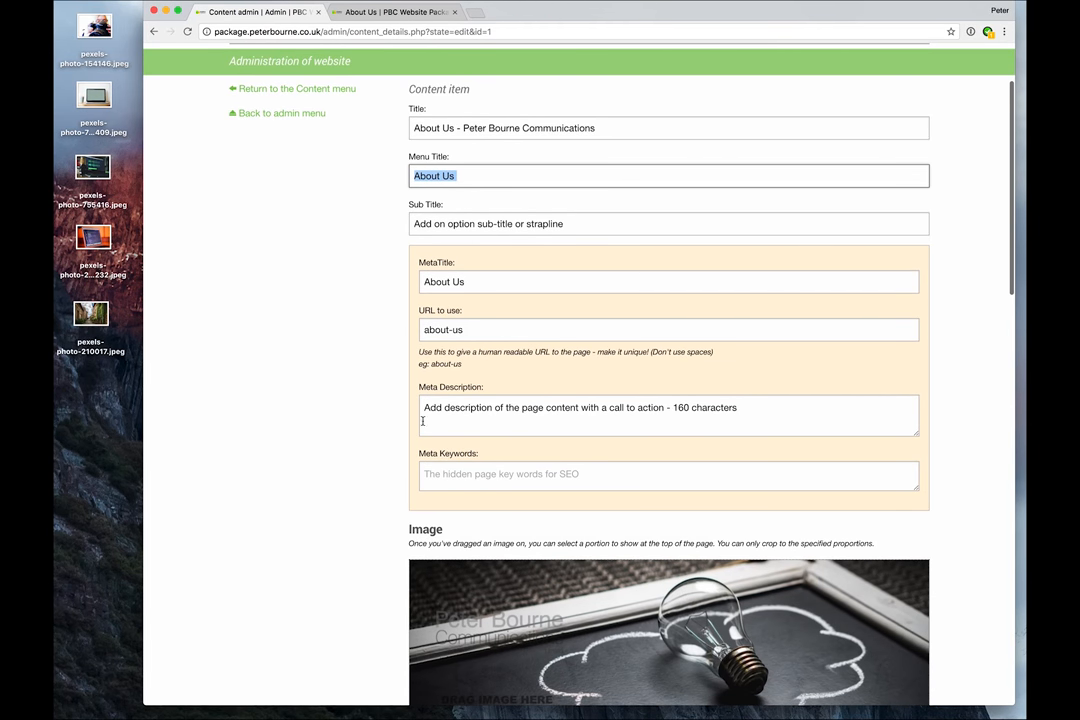
mouse_move(392, 404)
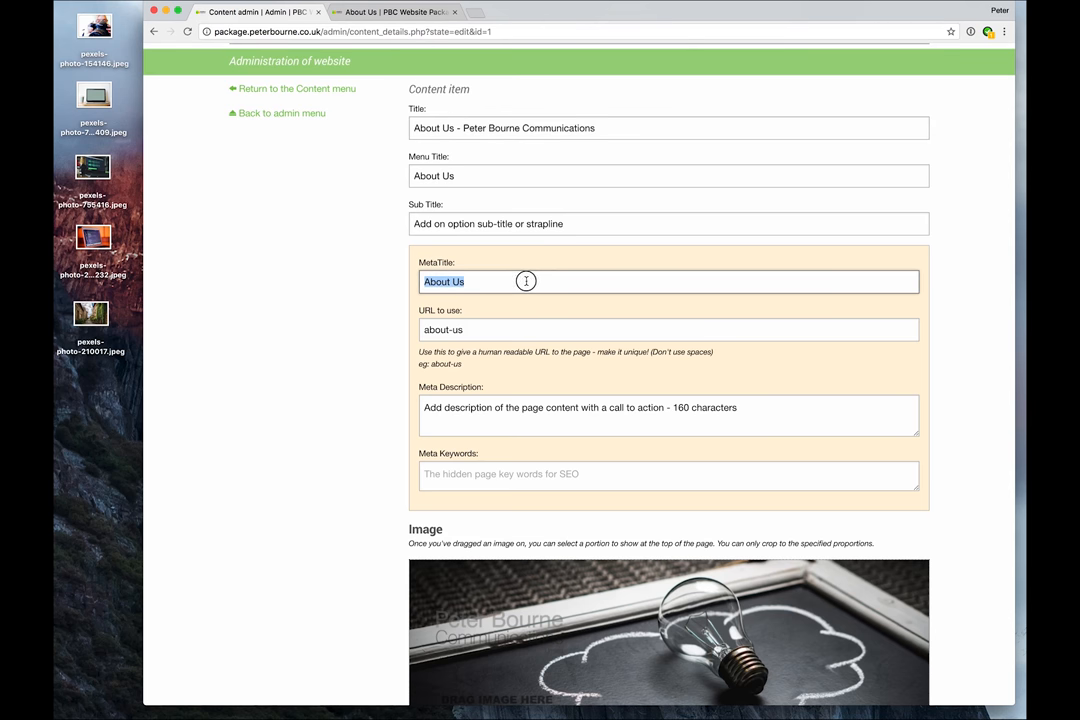
click(516, 280)
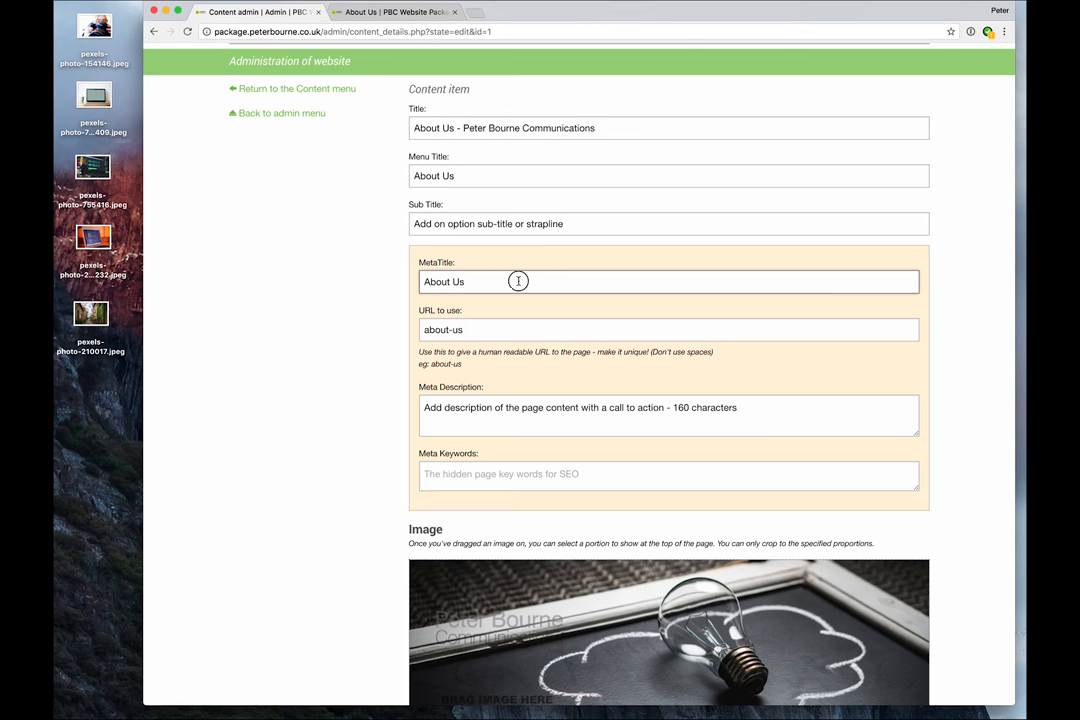
double_click(444, 280)
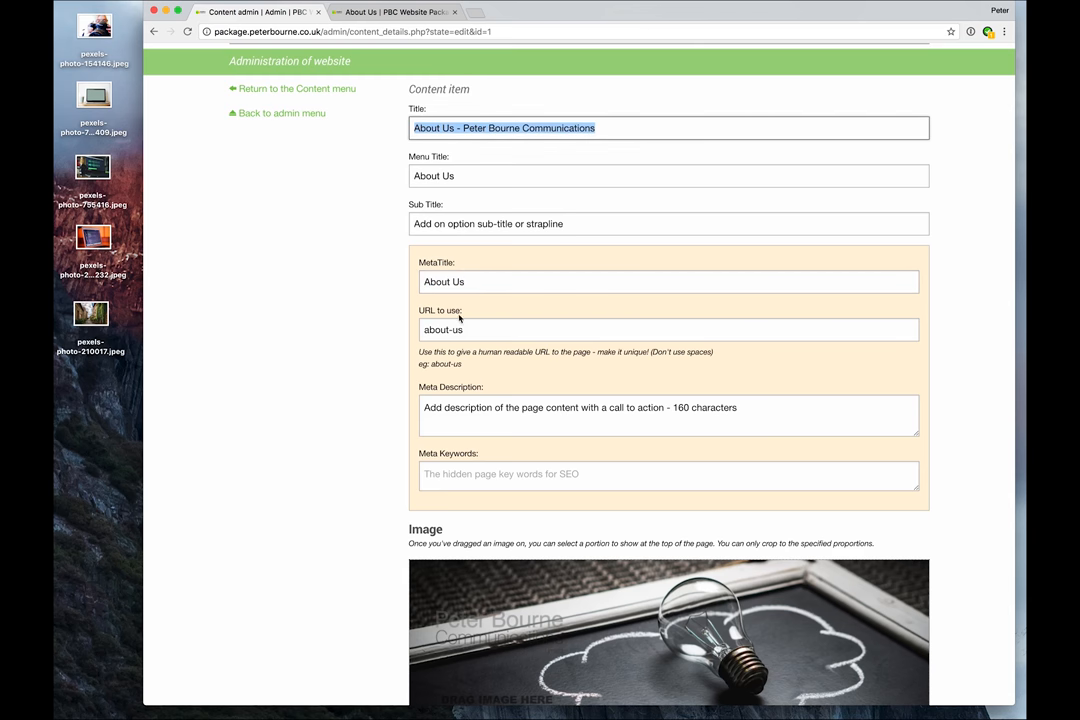
click(478, 328)
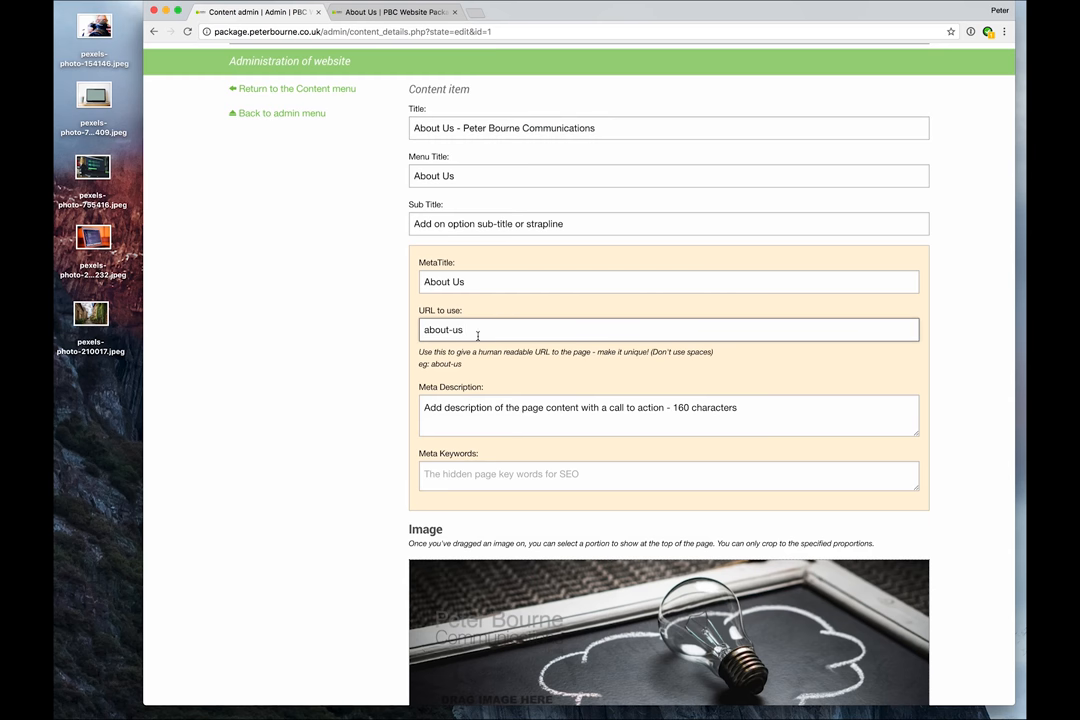
mouse_move(400, 364)
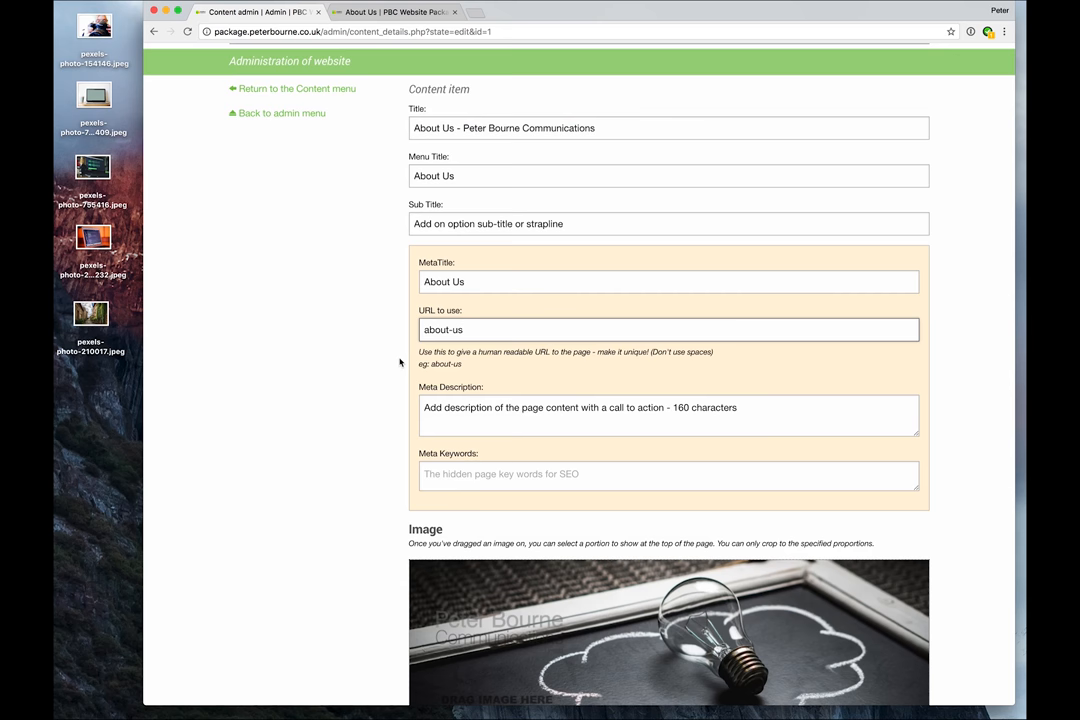
click(396, 12)
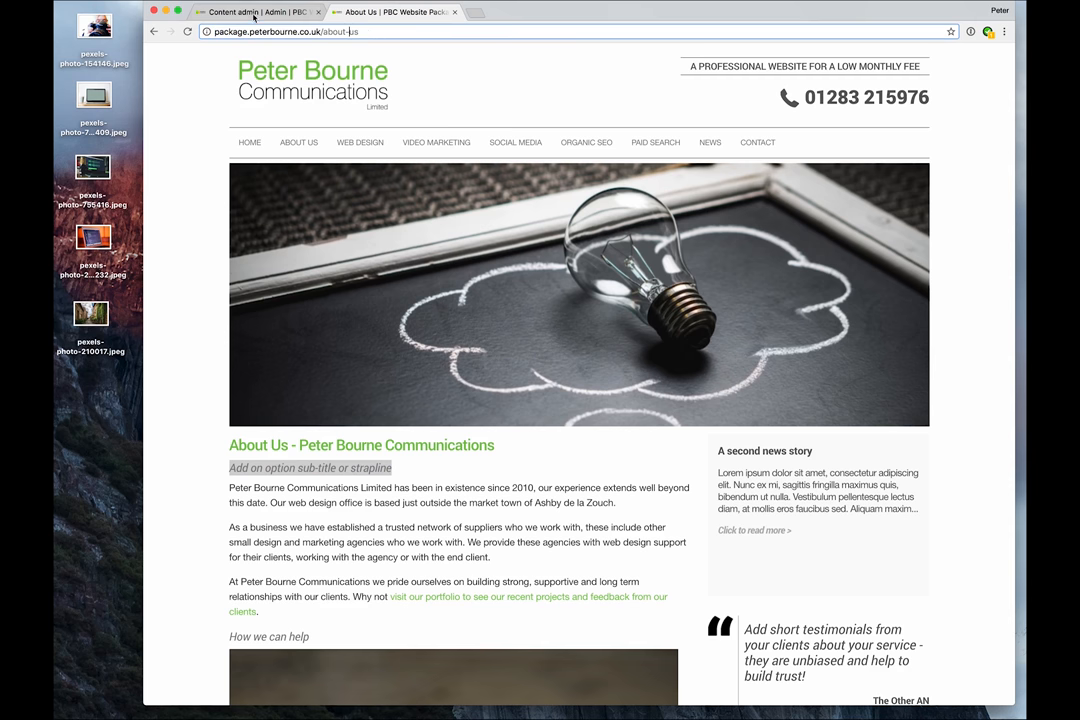
click(256, 12)
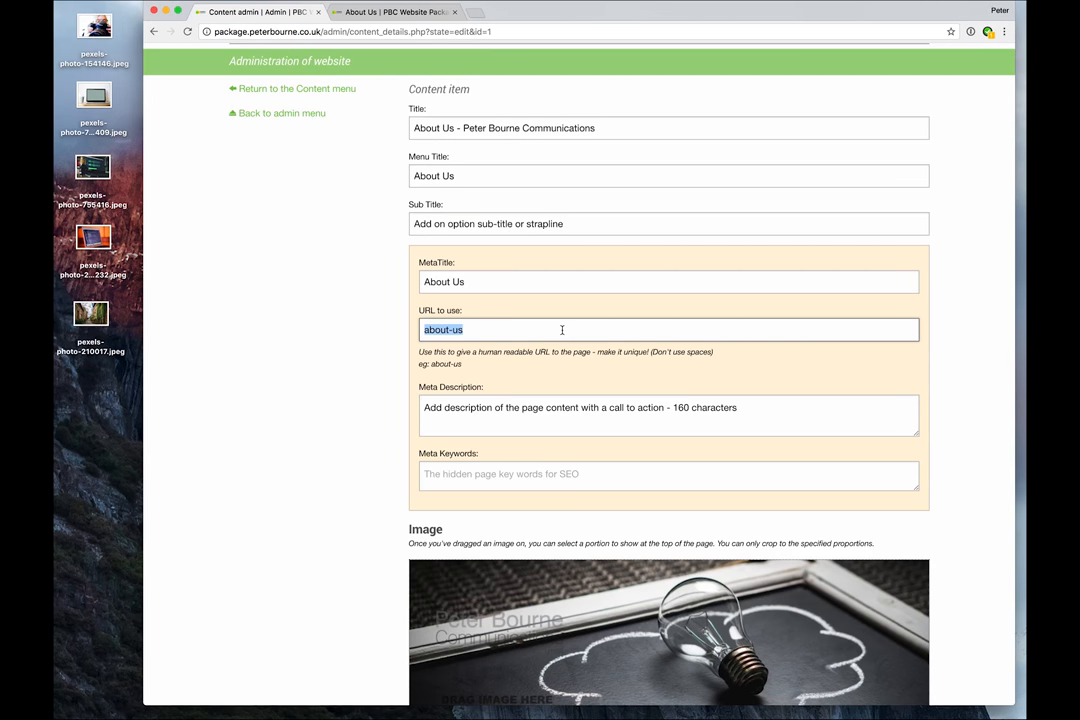
text(-p)
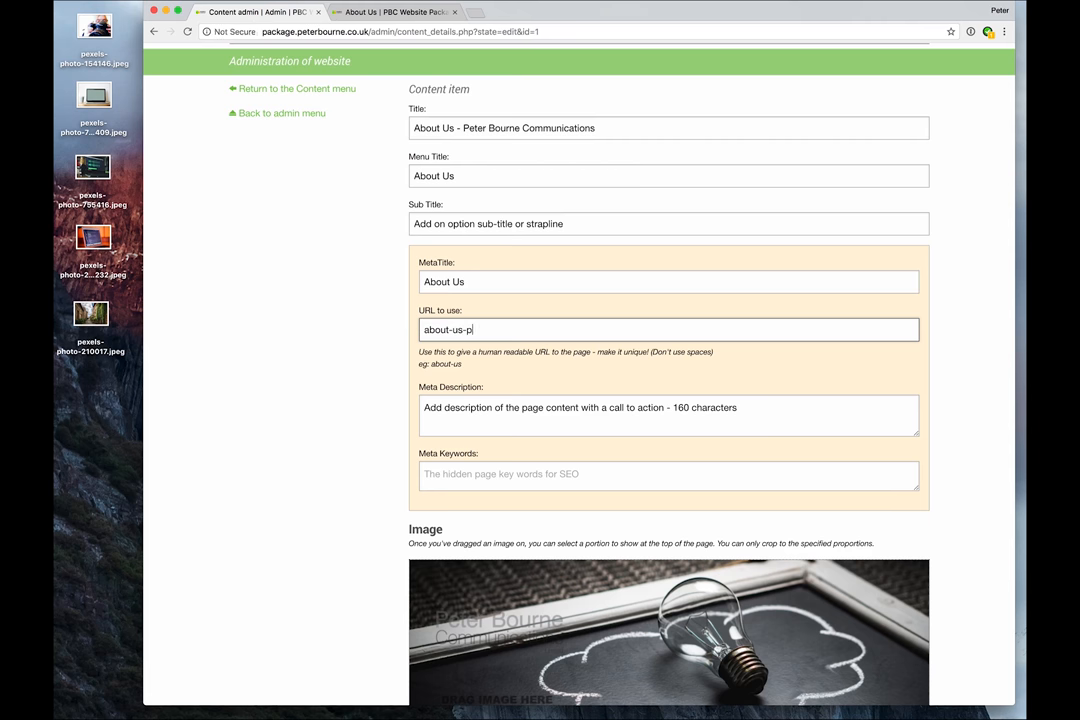
text(eter-bourne-)
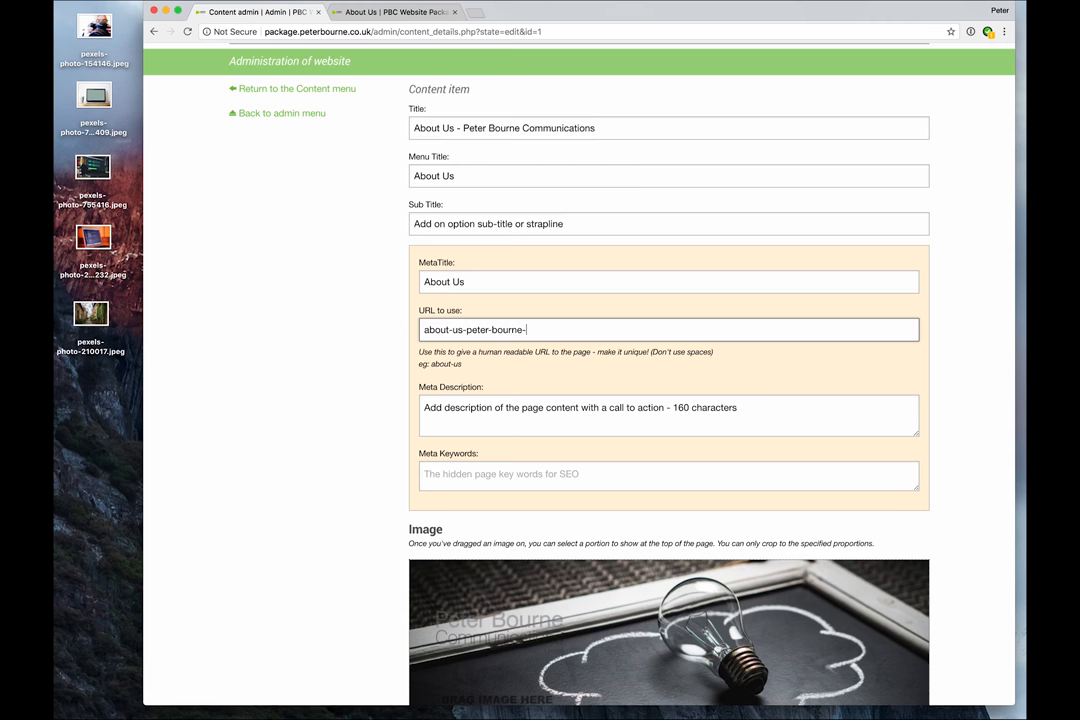
text(in-ashby)
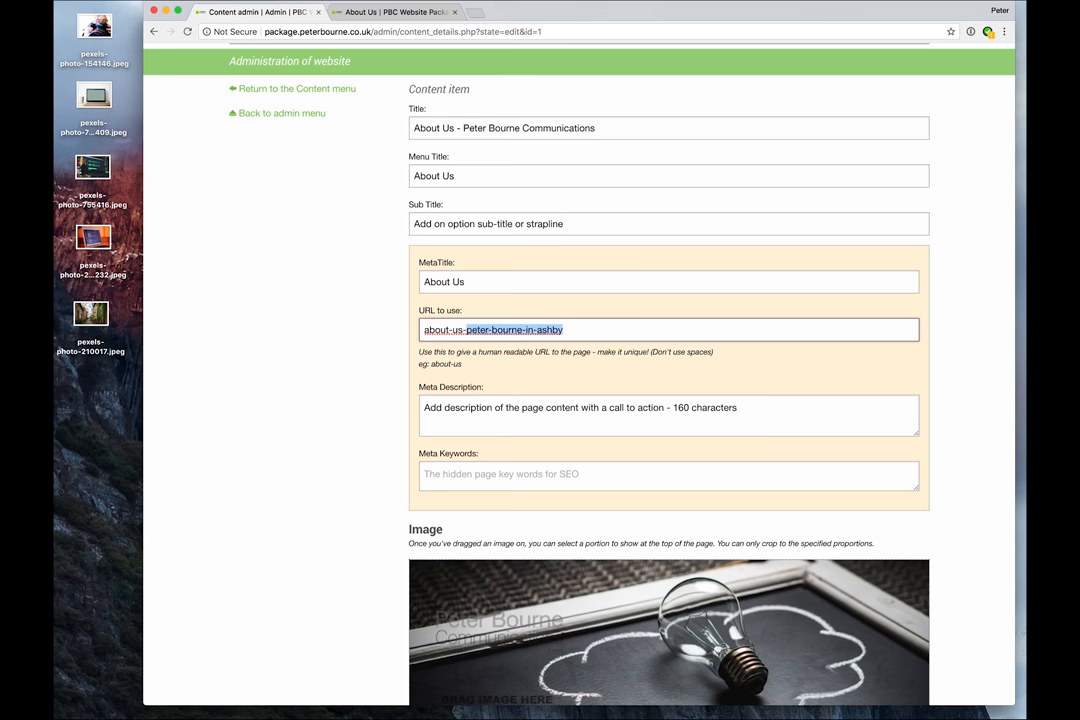
key(Delete)
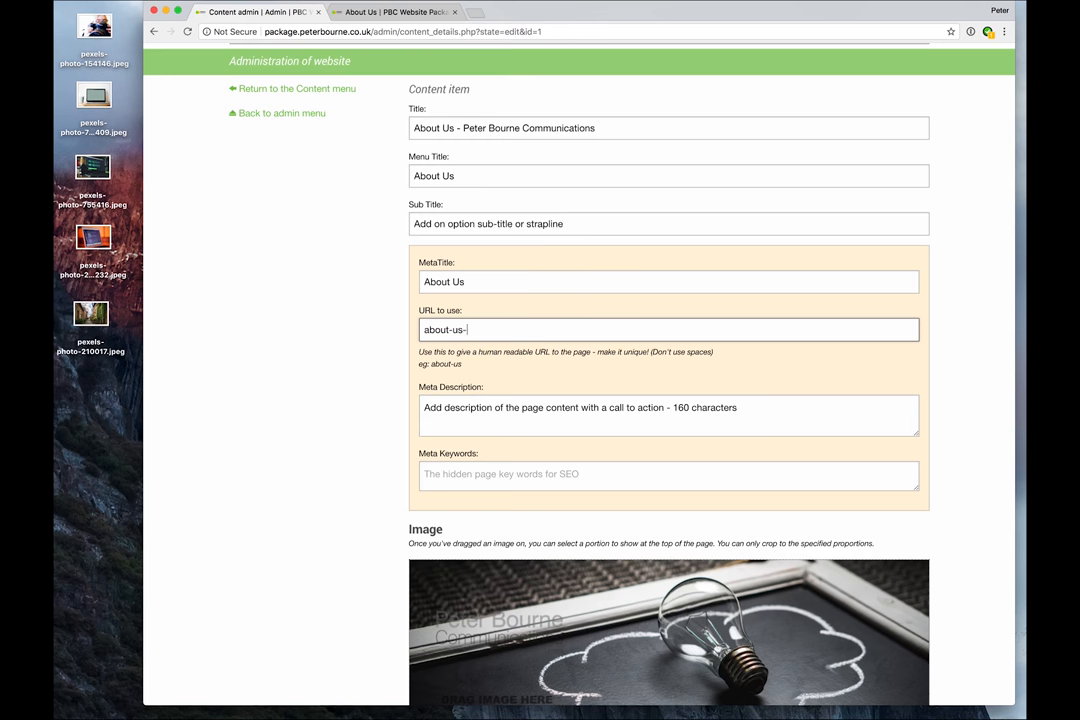
key(Backspace)
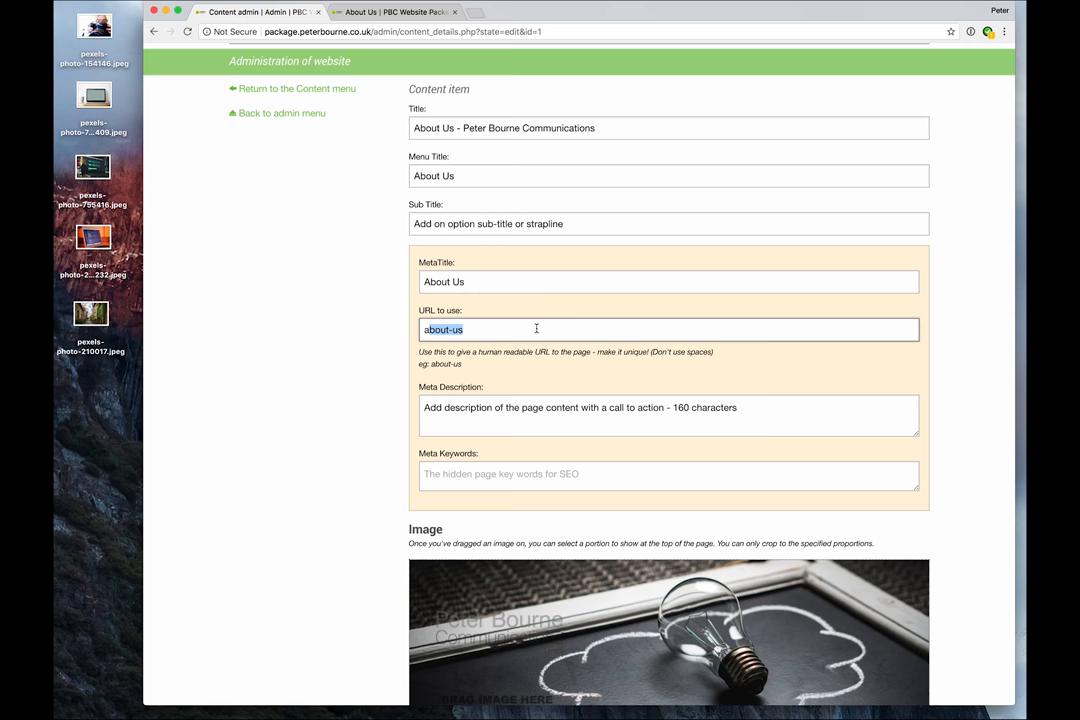
triple_click(668, 128)
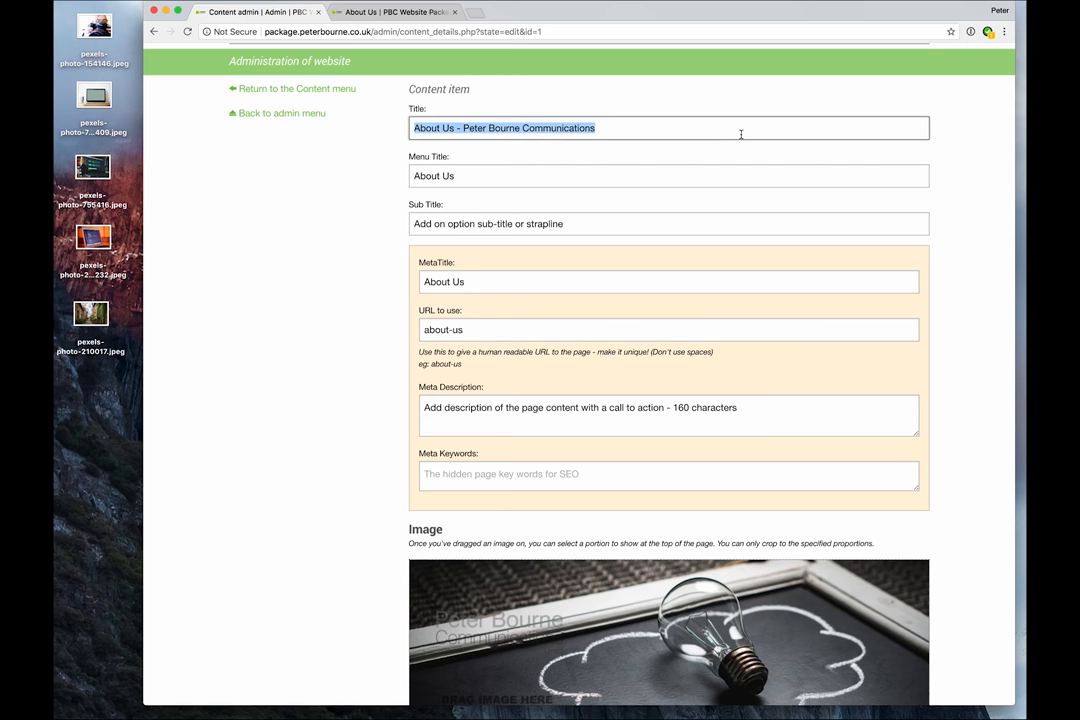
mouse_move(444, 300)
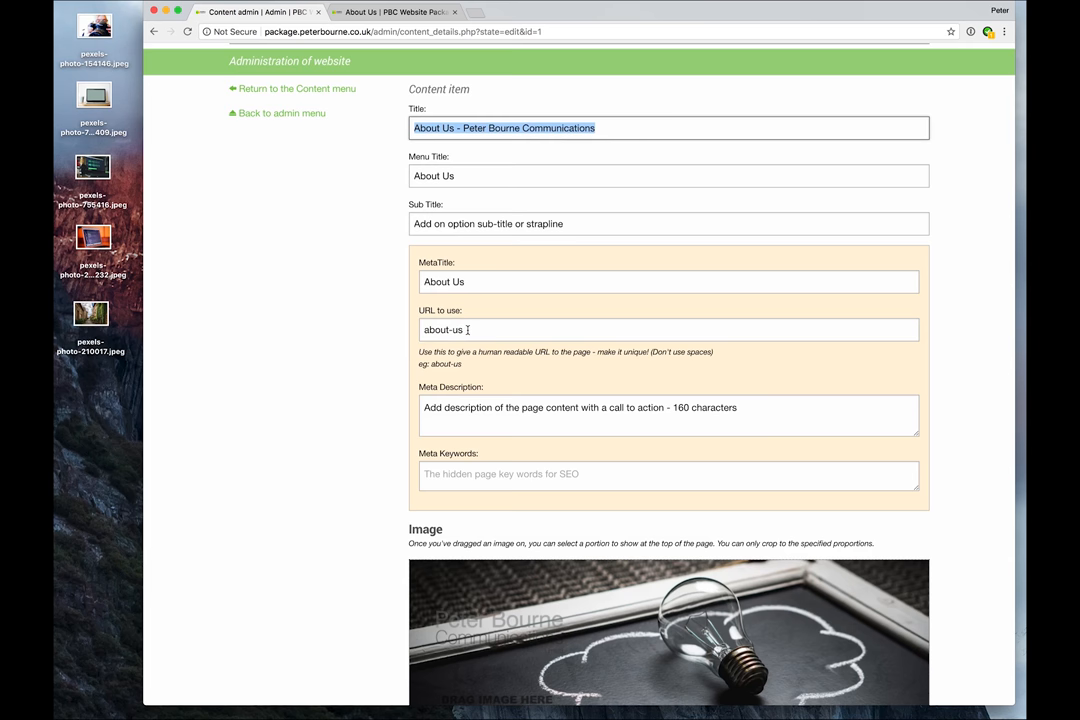
click(668, 414)
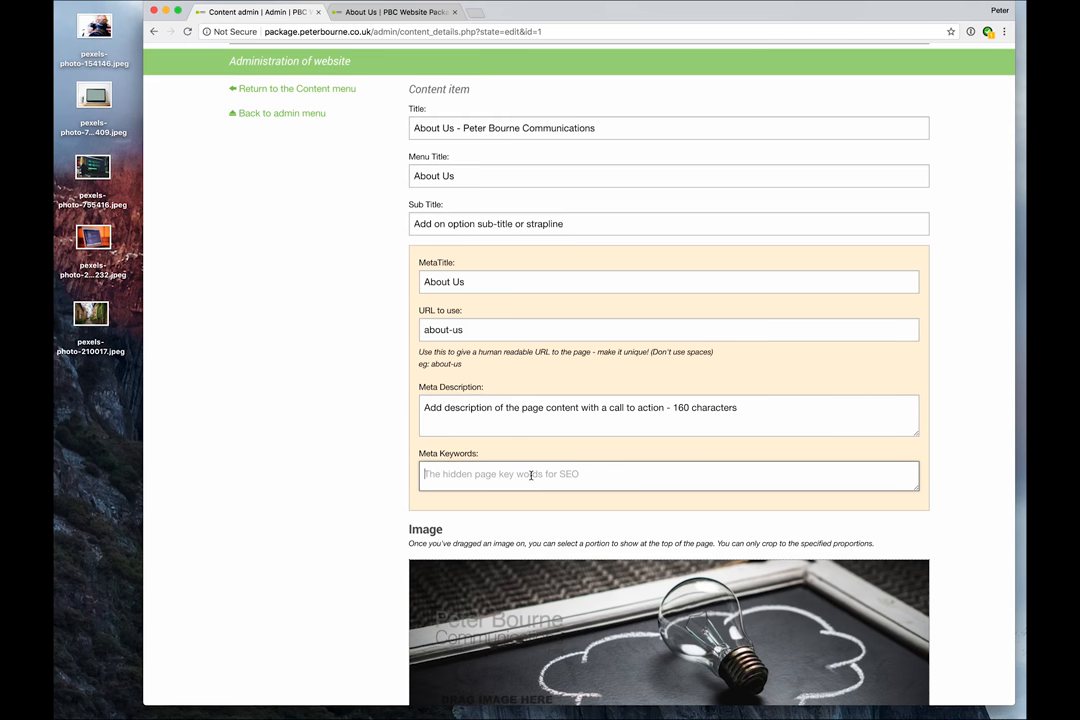
Step: Enter 'web design, ashby, leicester' as the About Us meta keywords
text(web design, ashby, leicest)
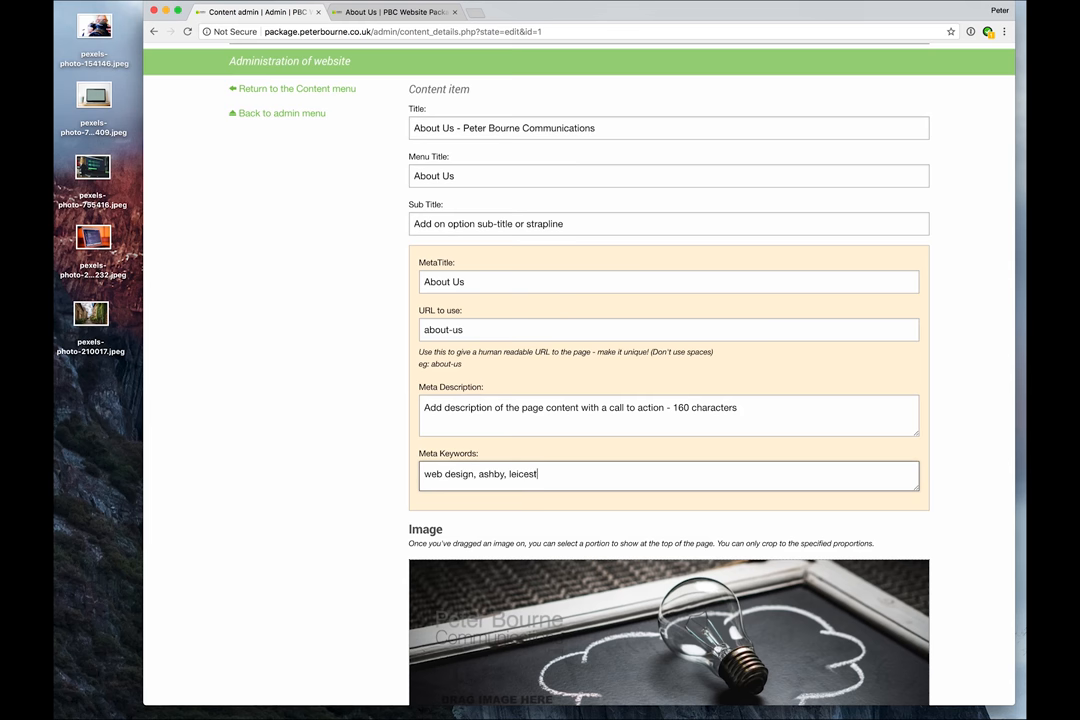
text(er)
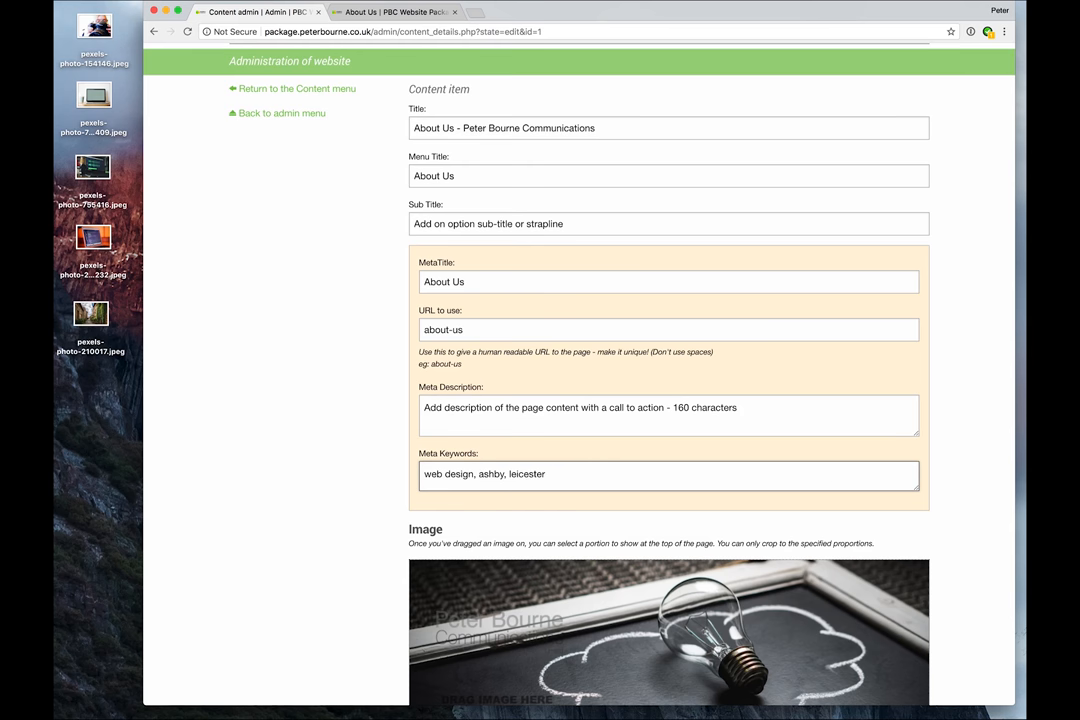
scroll(down, 3)
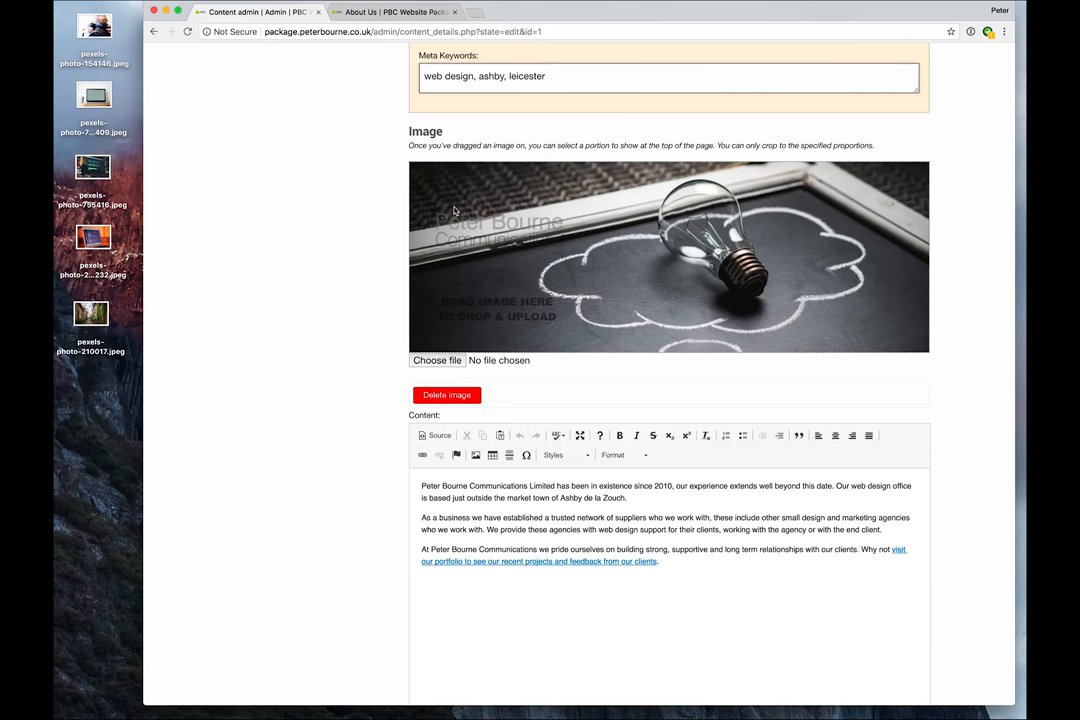
mouse_move(468, 230)
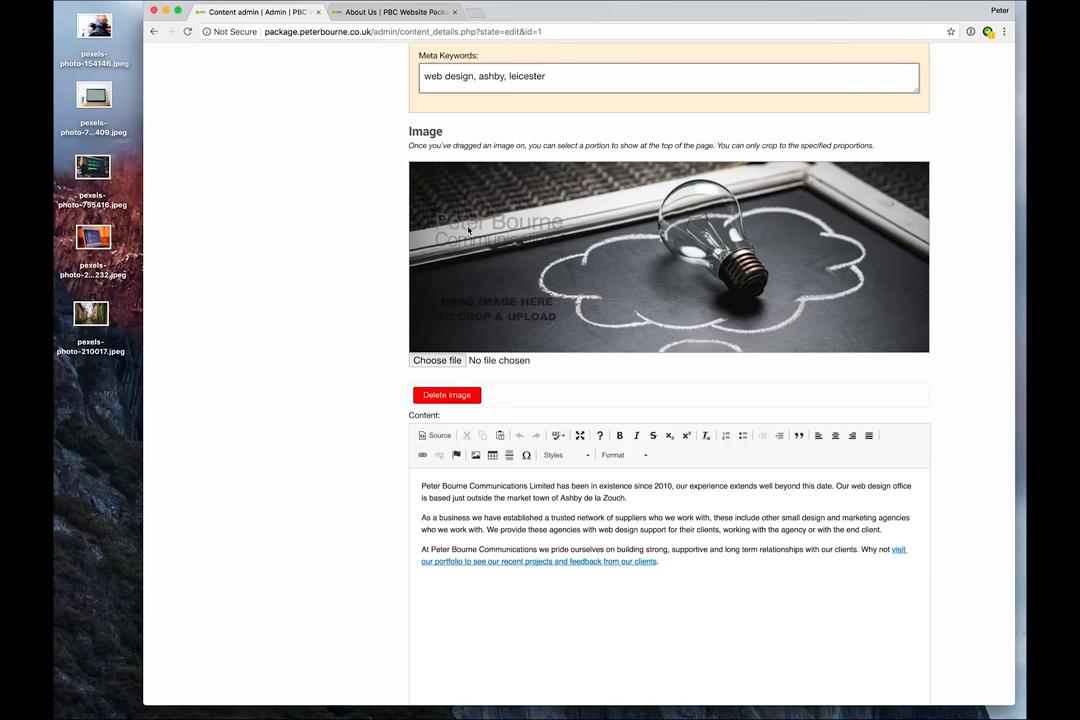
mouse_move(112, 238)
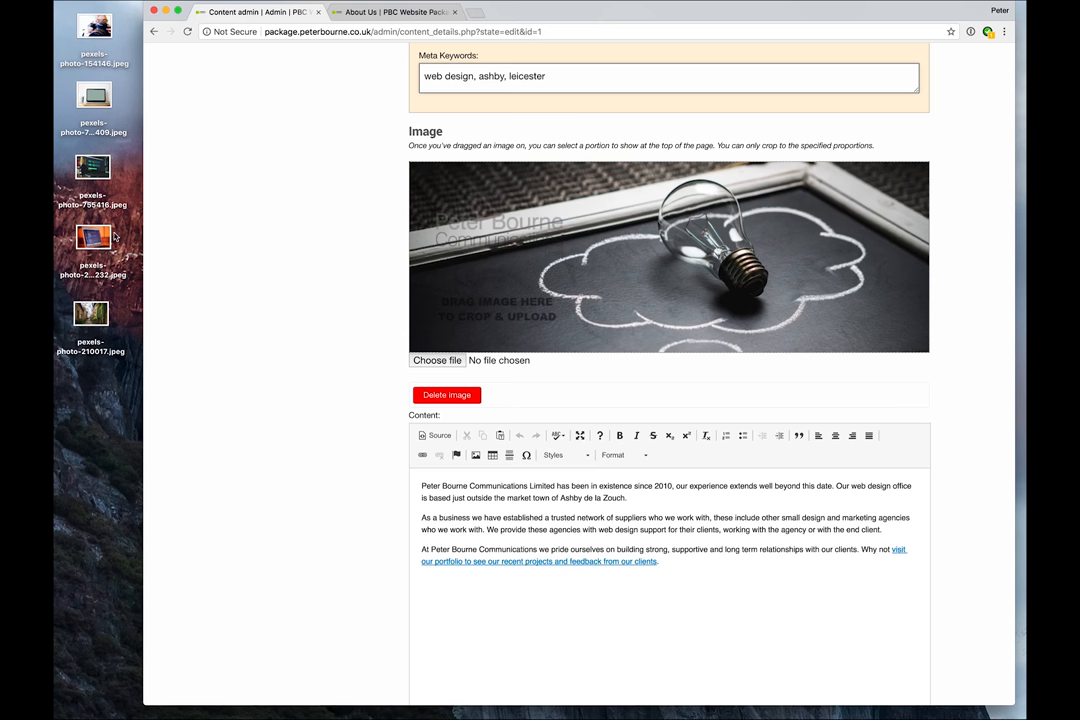
drag(92, 238, 518, 256)
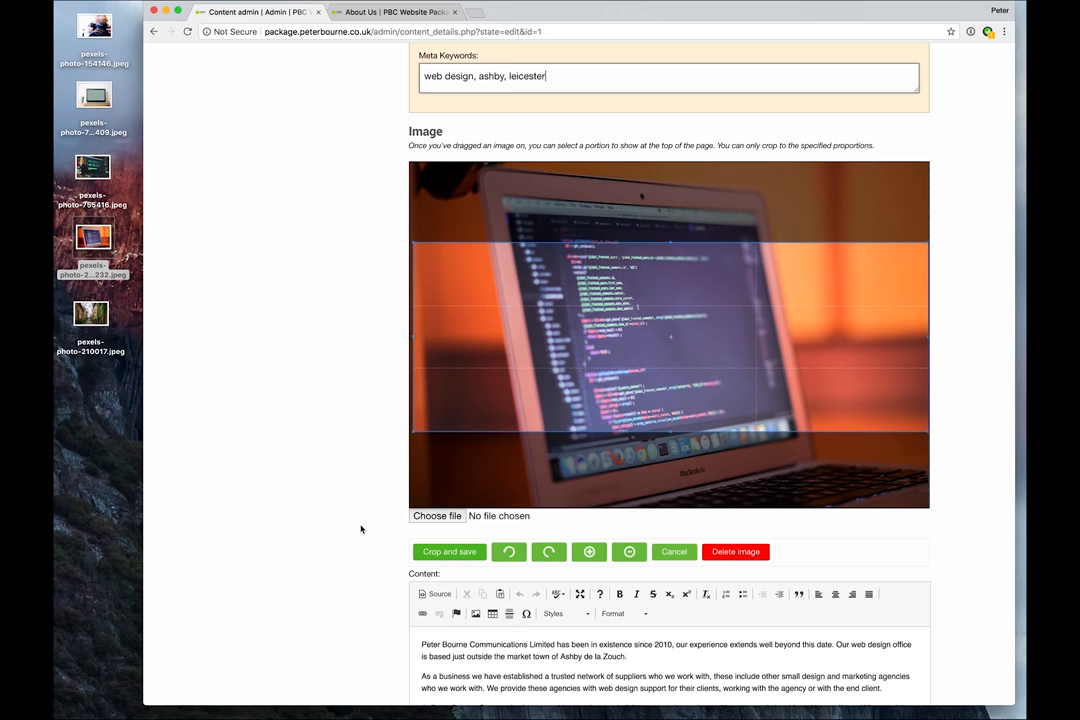
mouse_move(386, 556)
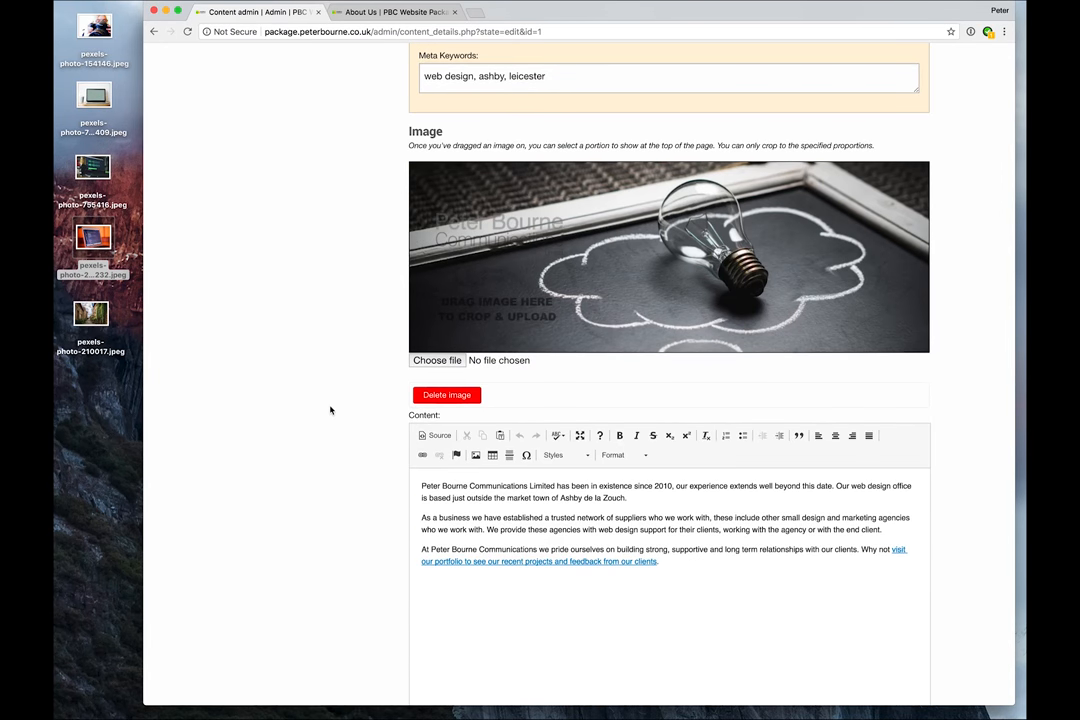
scroll(down, 3)
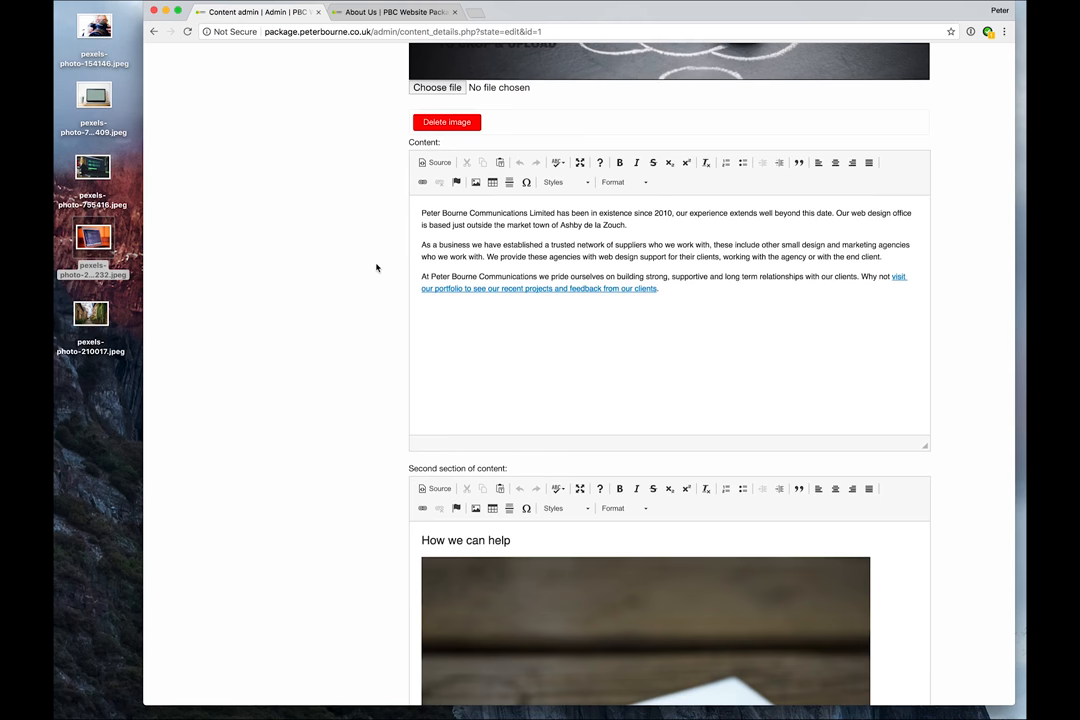
mouse_move(436, 162)
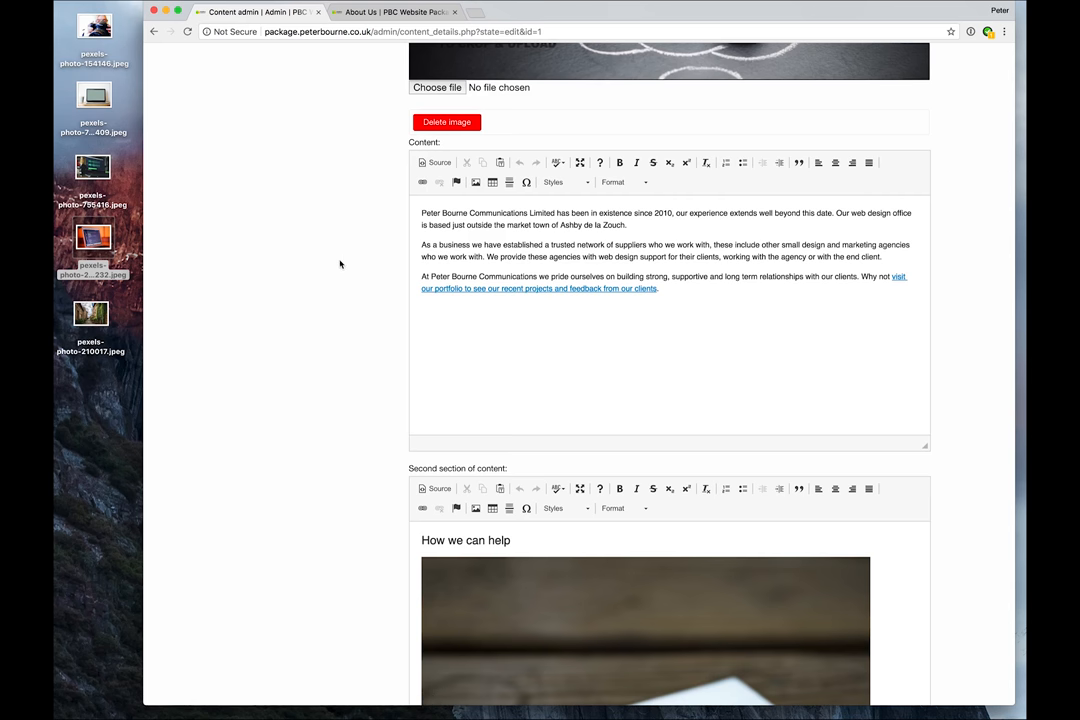
mouse_move(376, 288)
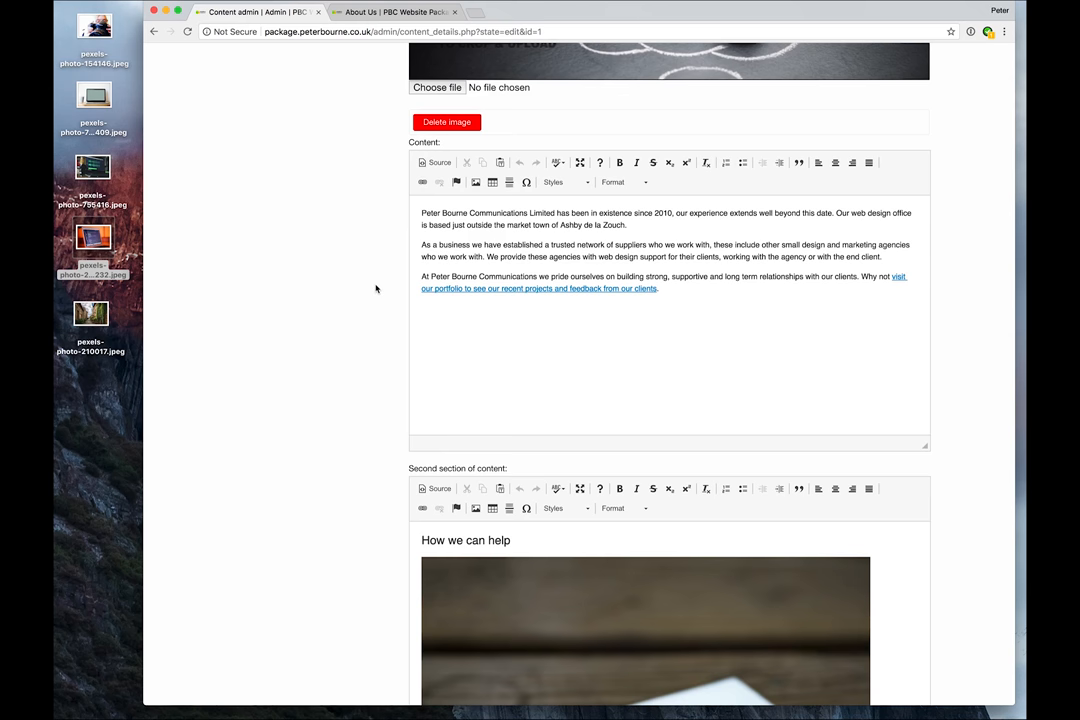
scroll(down, 3)
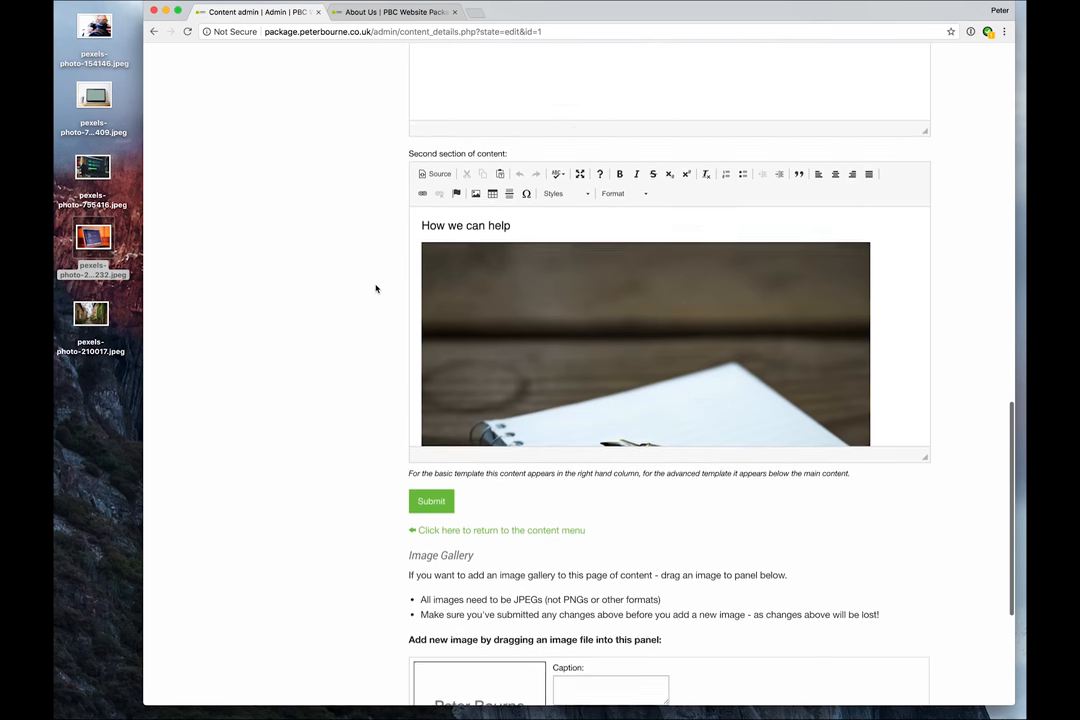
scroll(down, 3)
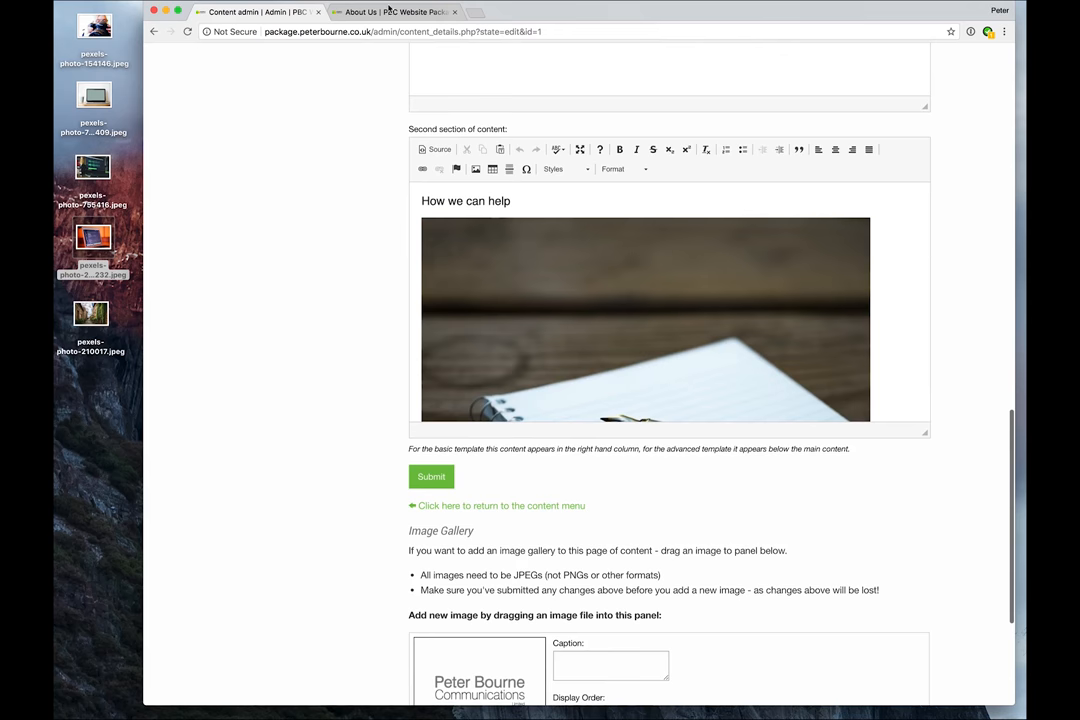
click(390, 12)
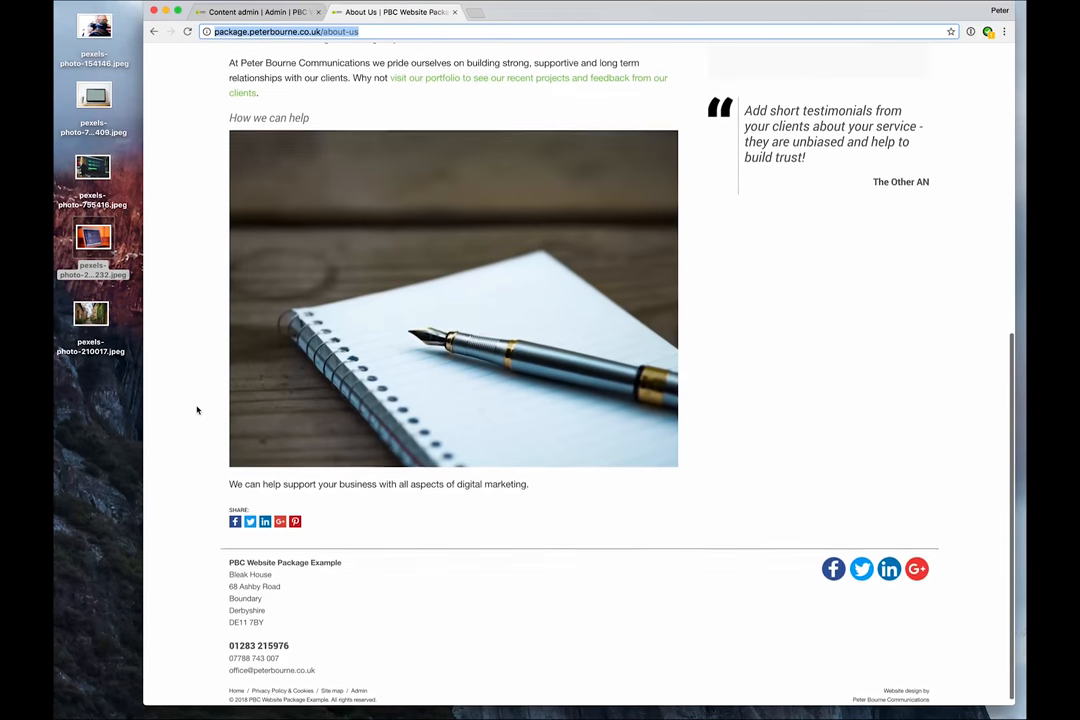
scroll(down, 3)
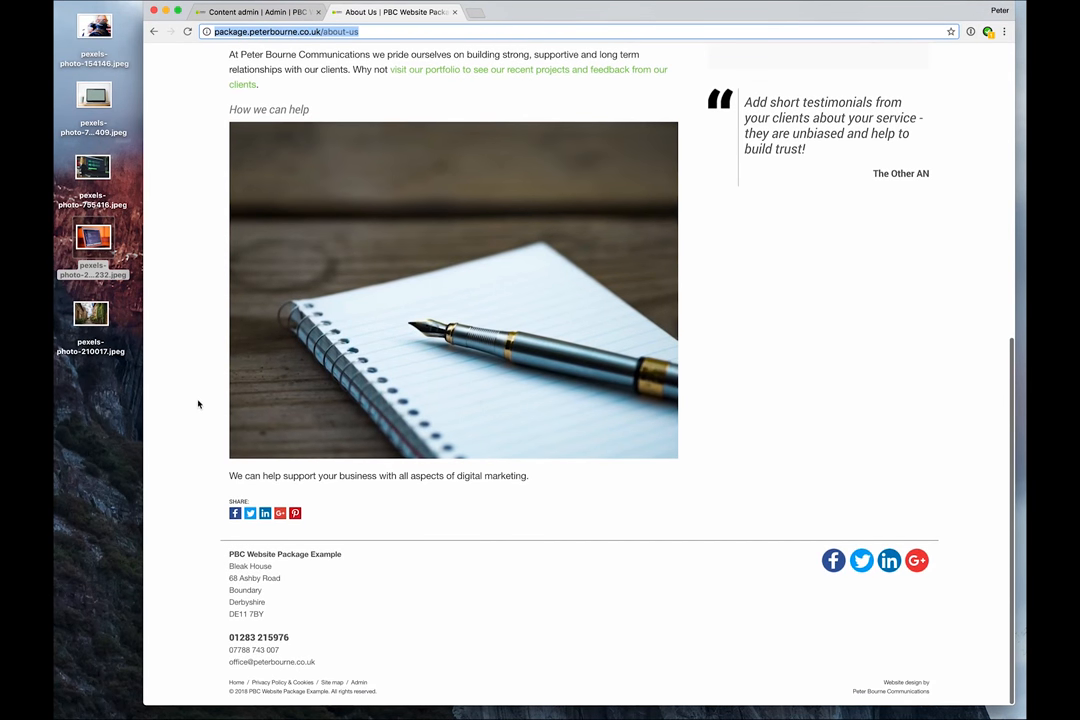
mouse_move(308, 132)
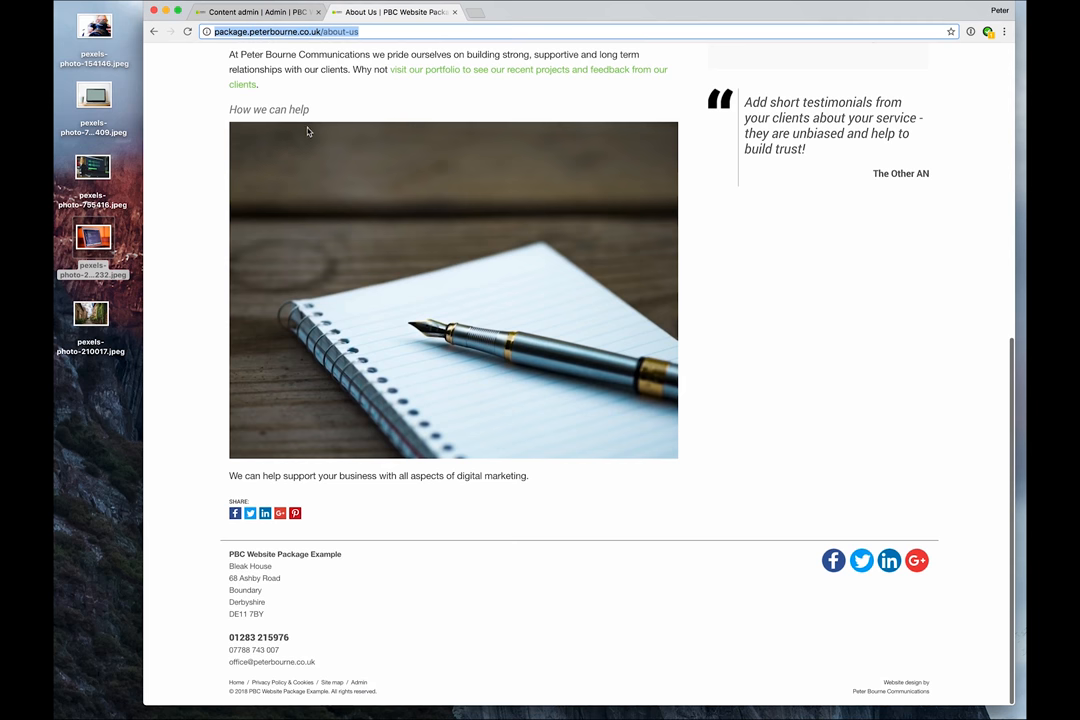
mouse_move(396, 152)
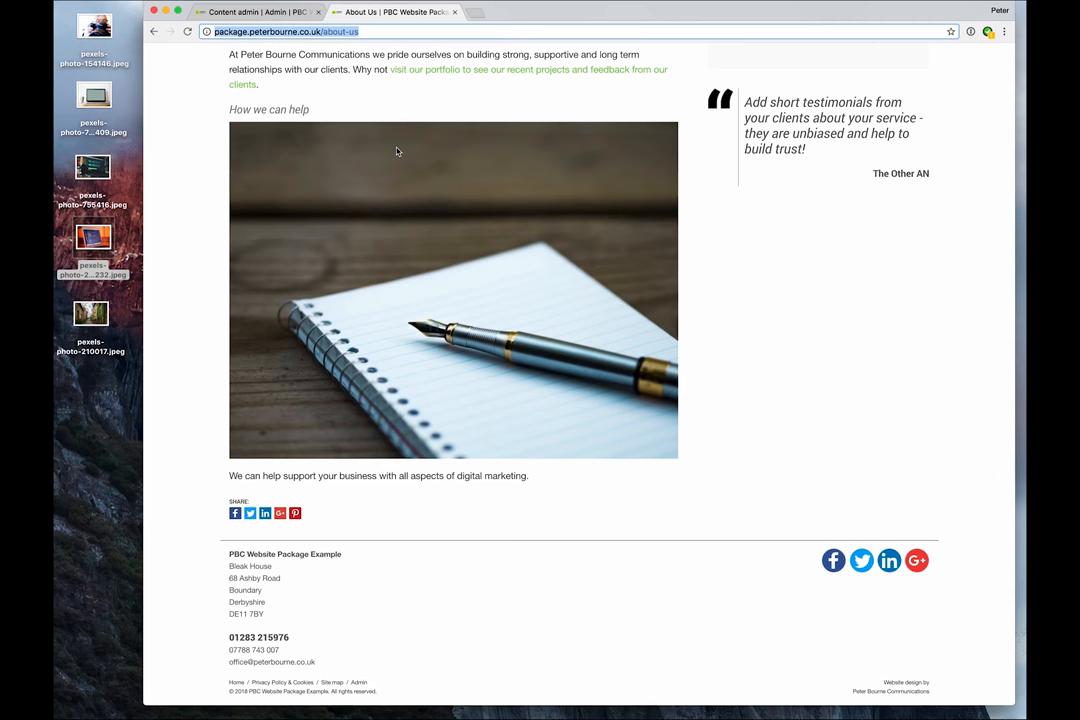
scroll(up, 3)
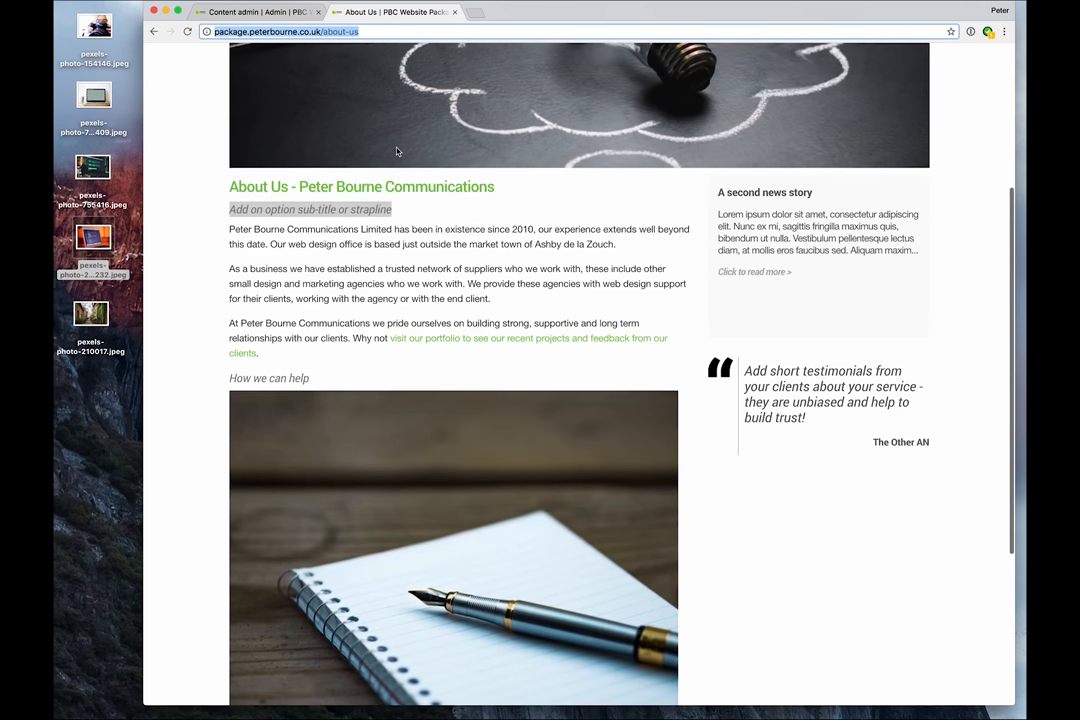
scroll(down, 3)
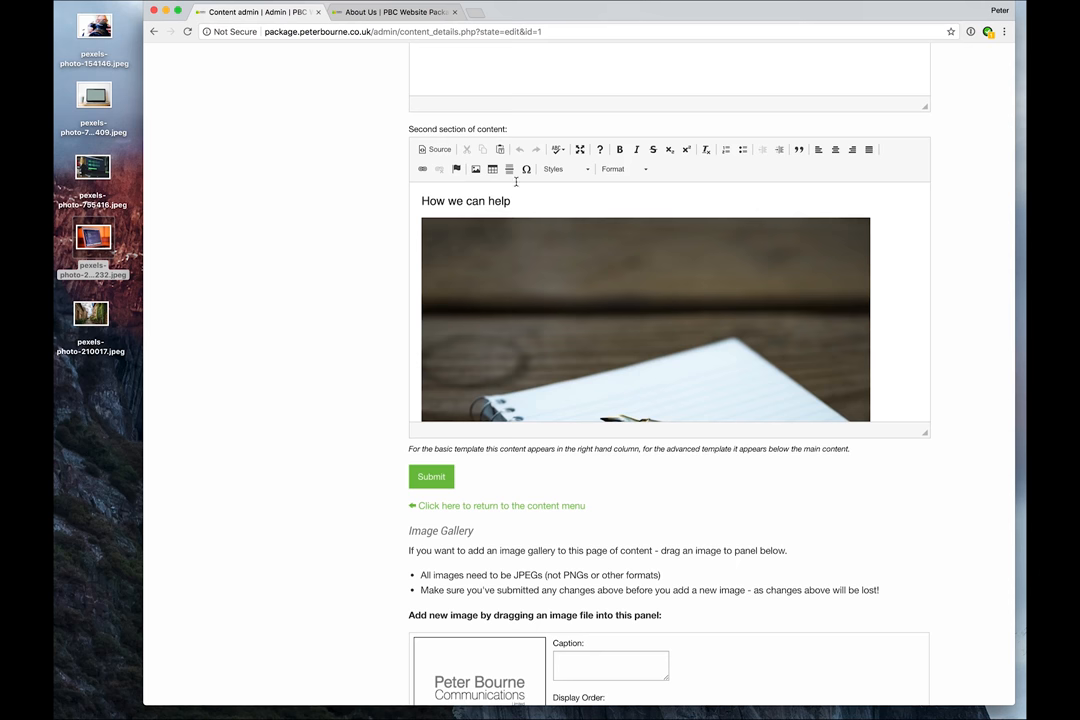
Step: Add the laptop photo to the gallery (display order 1000), then the microphone photo
scroll(down, 3)
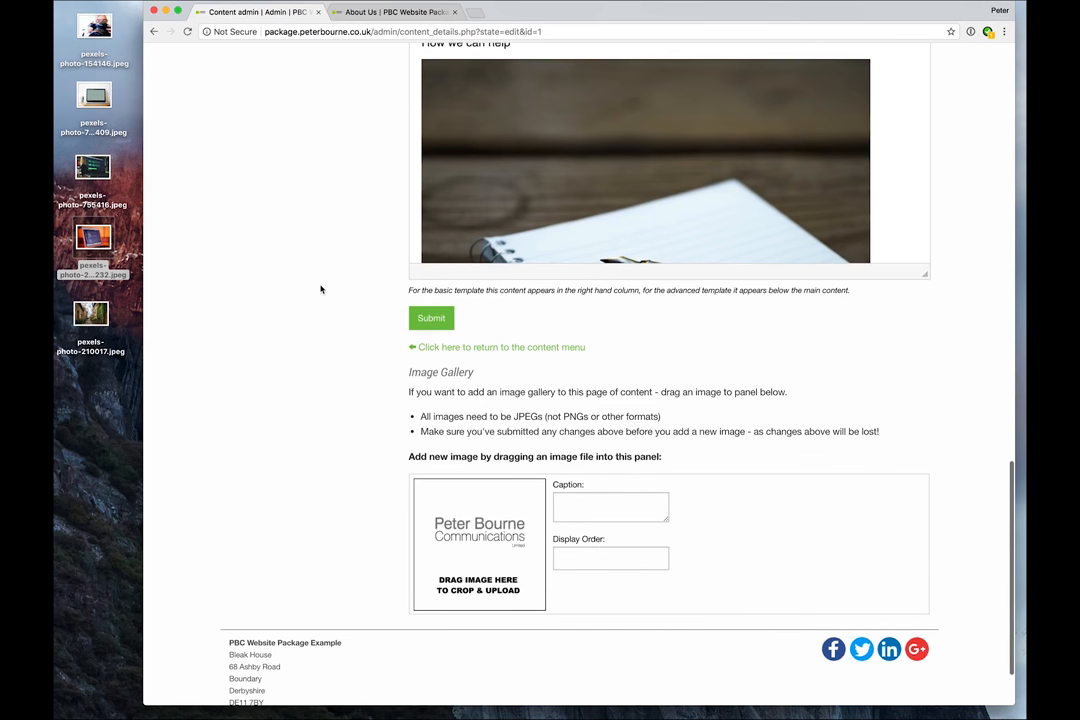
scroll(down, 3)
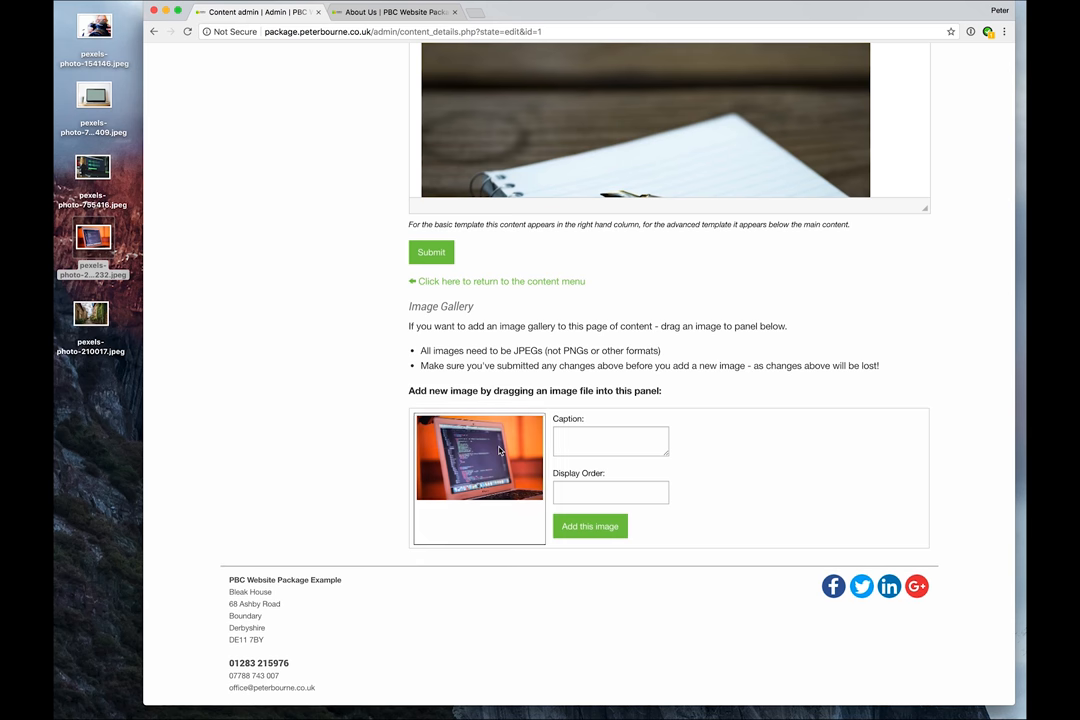
click(590, 526)
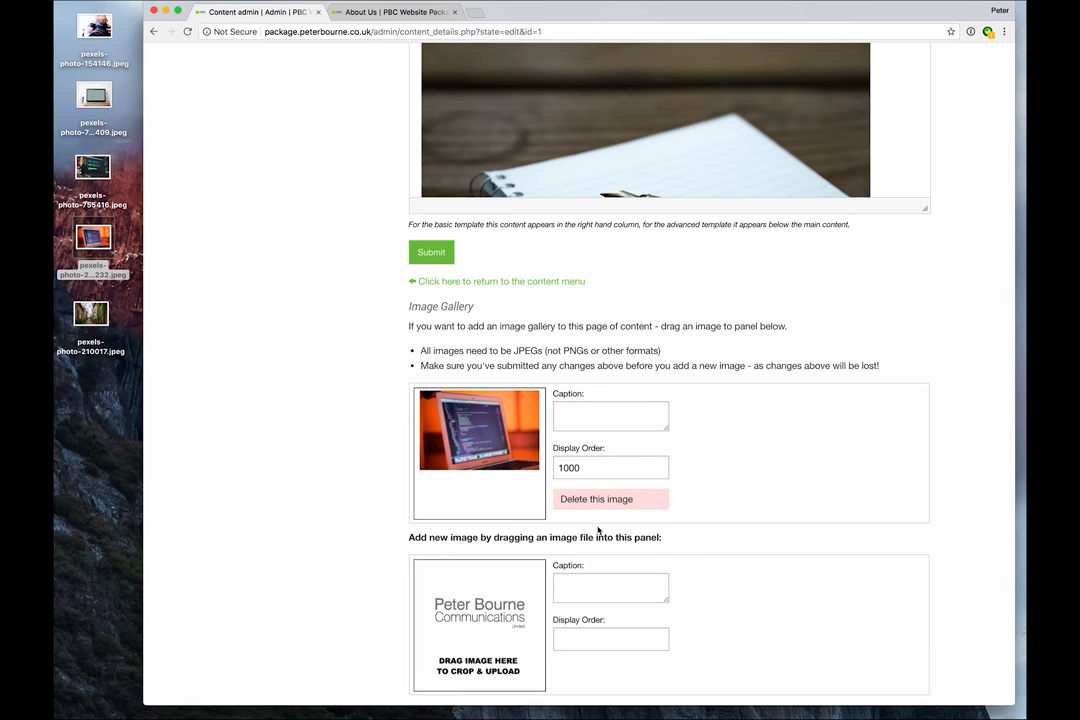
mouse_move(304, 440)
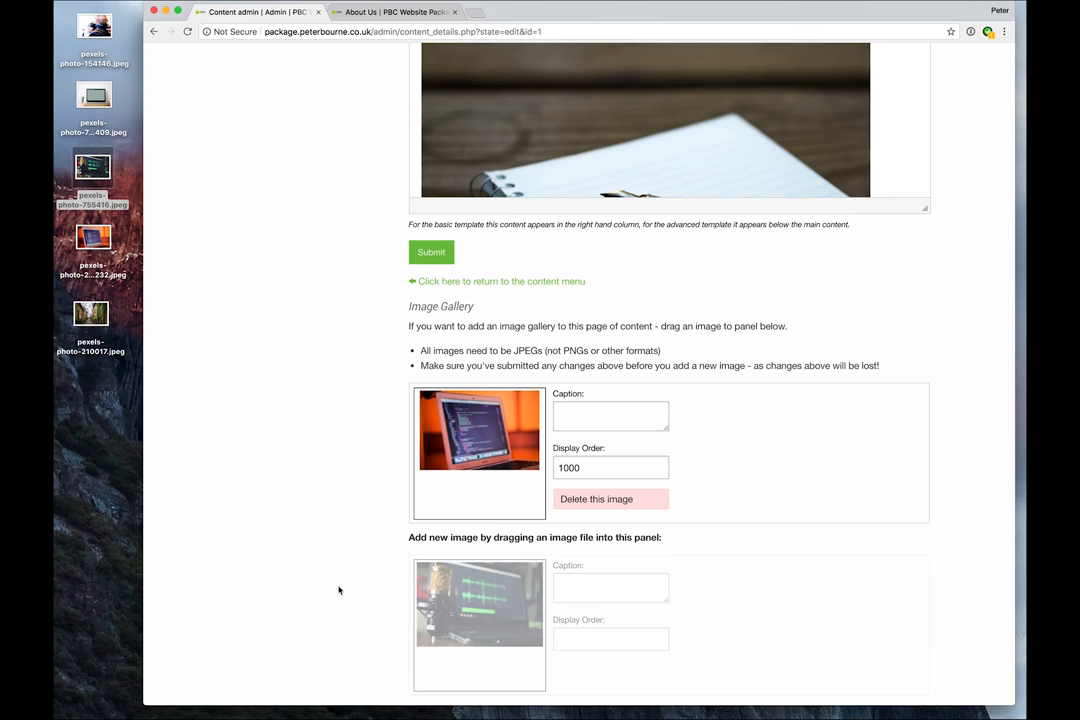
scroll(up, 3)
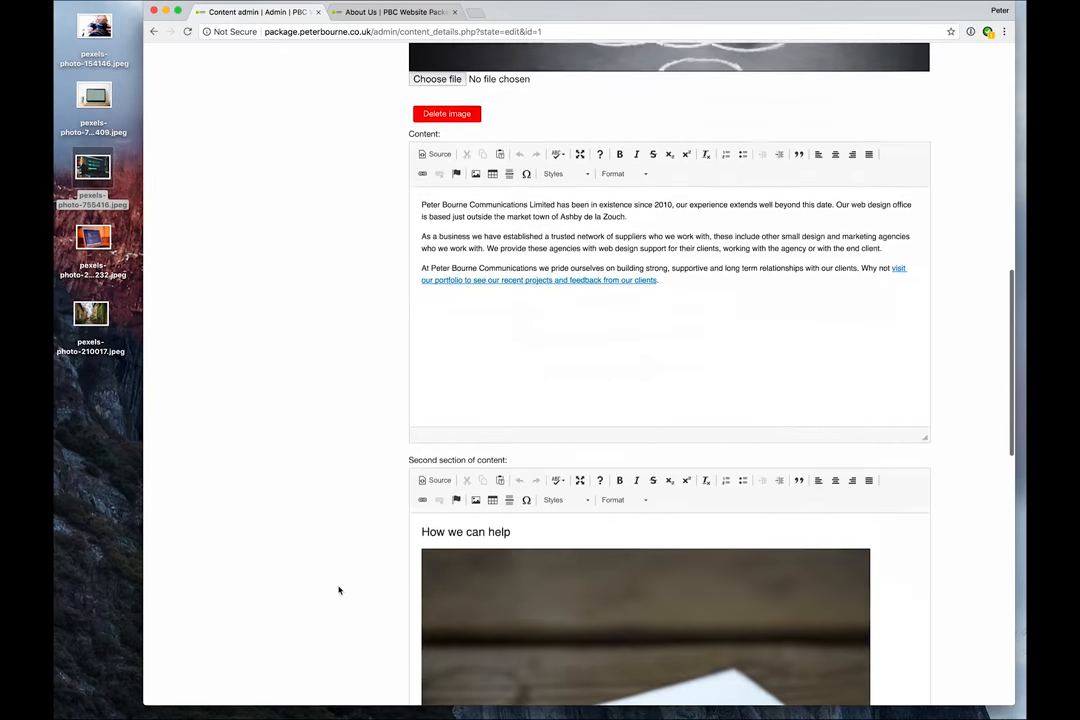
scroll(down, 3)
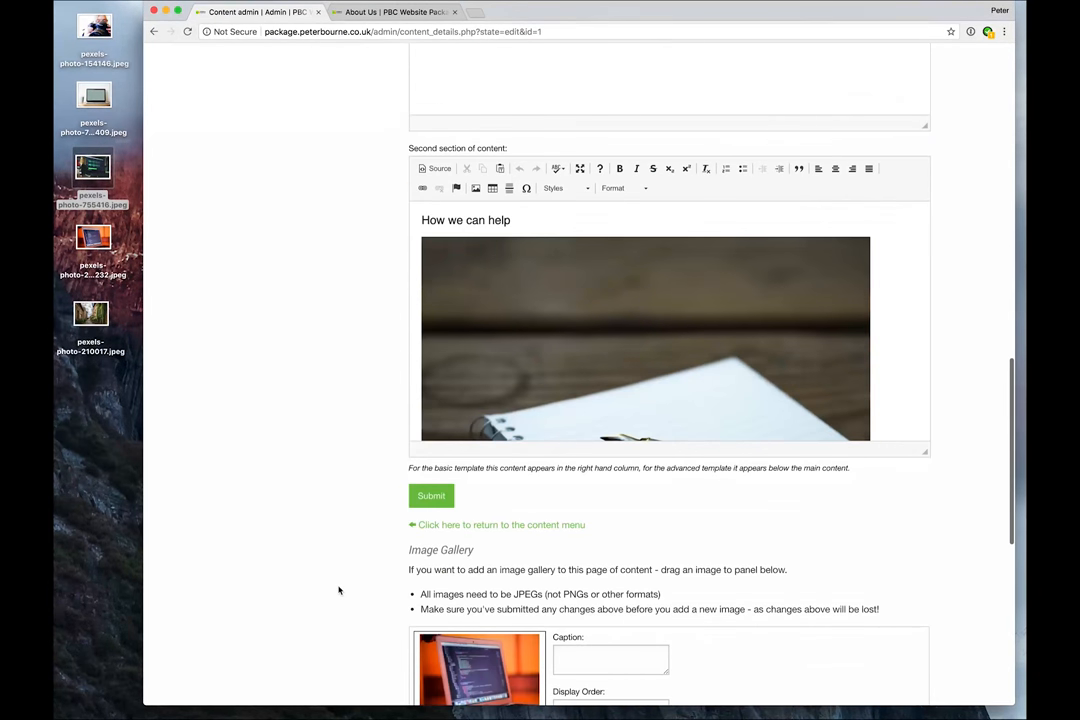
Step: Reload the live About Us page and bring its Image Gallery into view
click(432, 496)
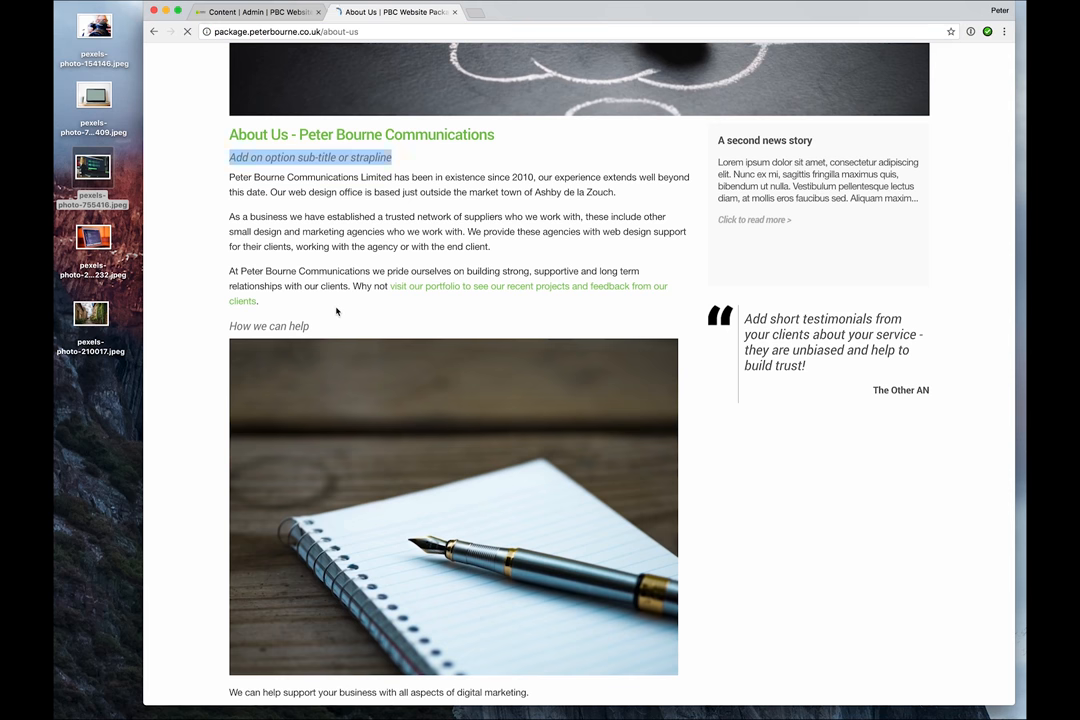
click(186, 32)
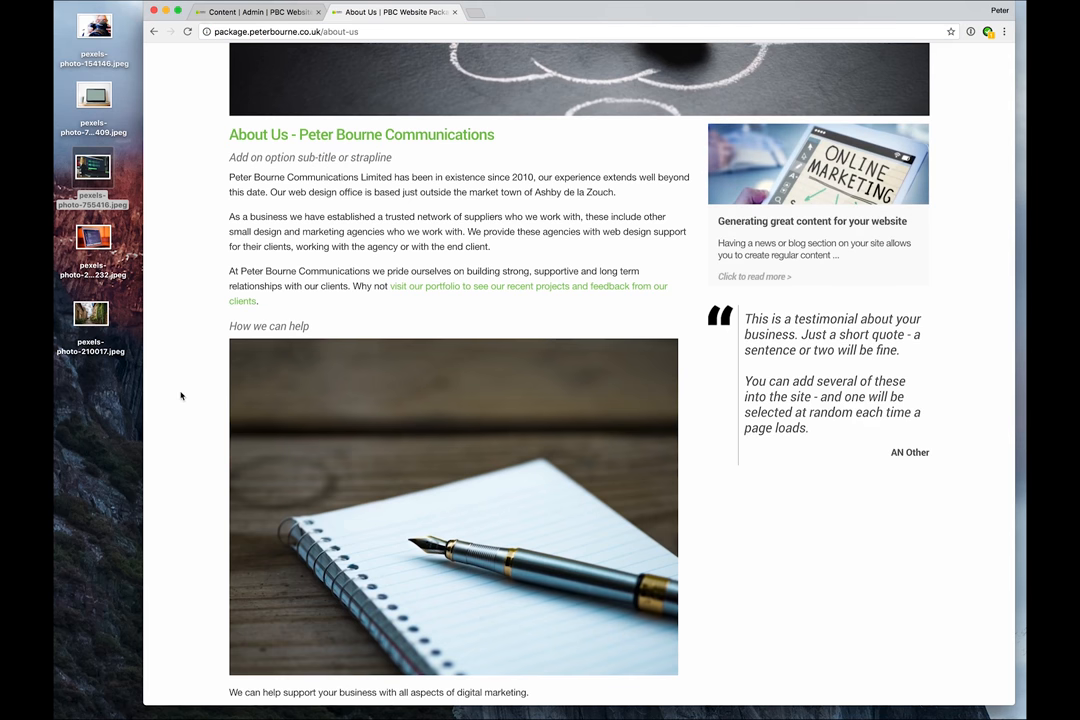
scroll(down, 3)
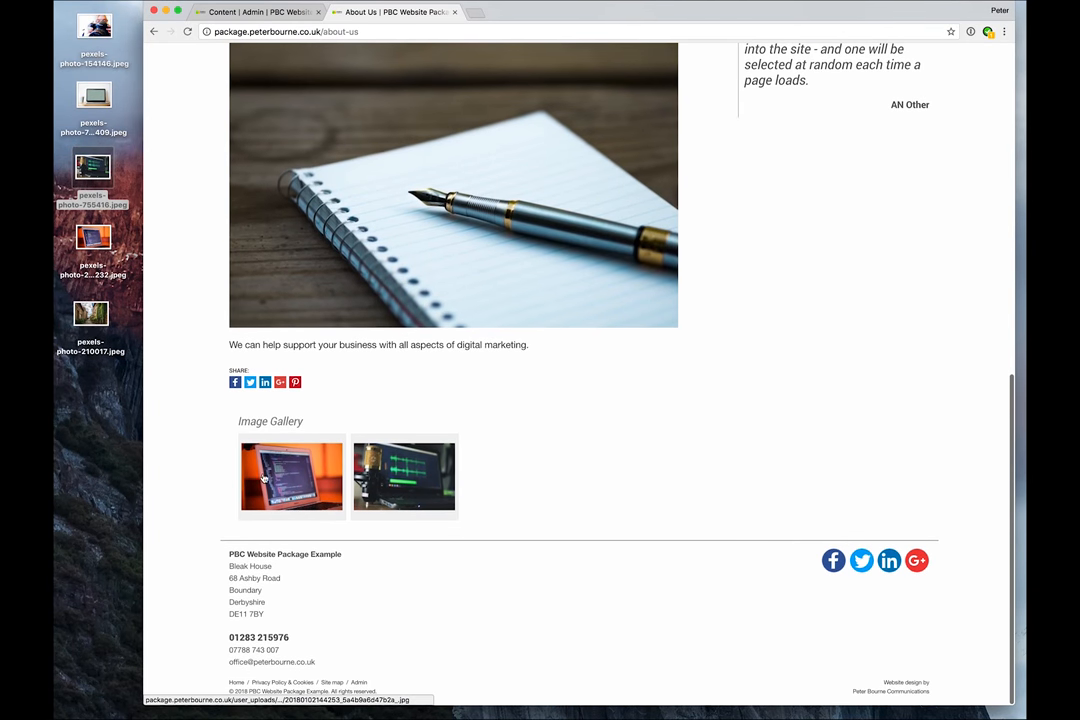
Step: Enlarge the laptop photo in the lightbox, step to the microphone photo, then close it
click(292, 476)
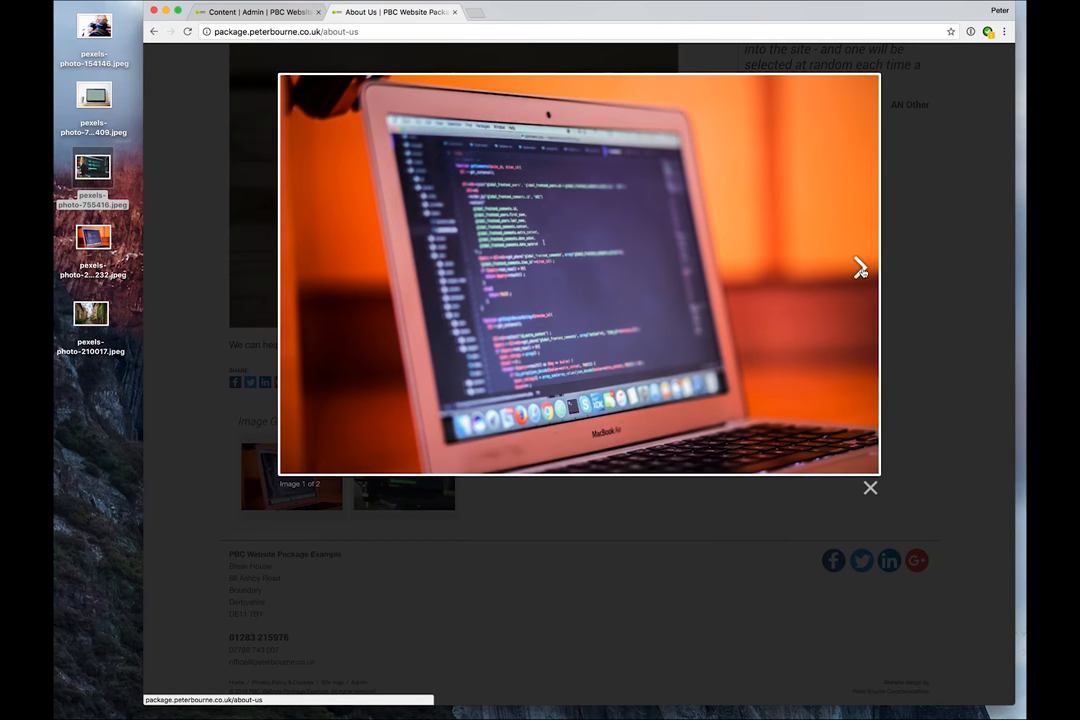
click(858, 268)
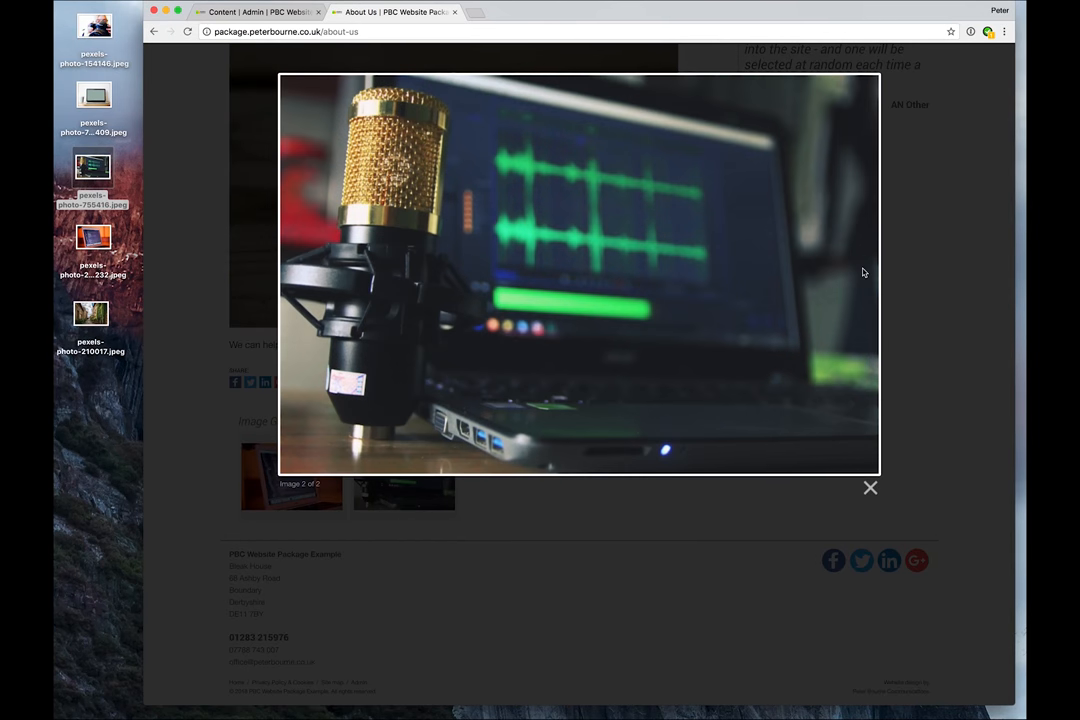
click(870, 488)
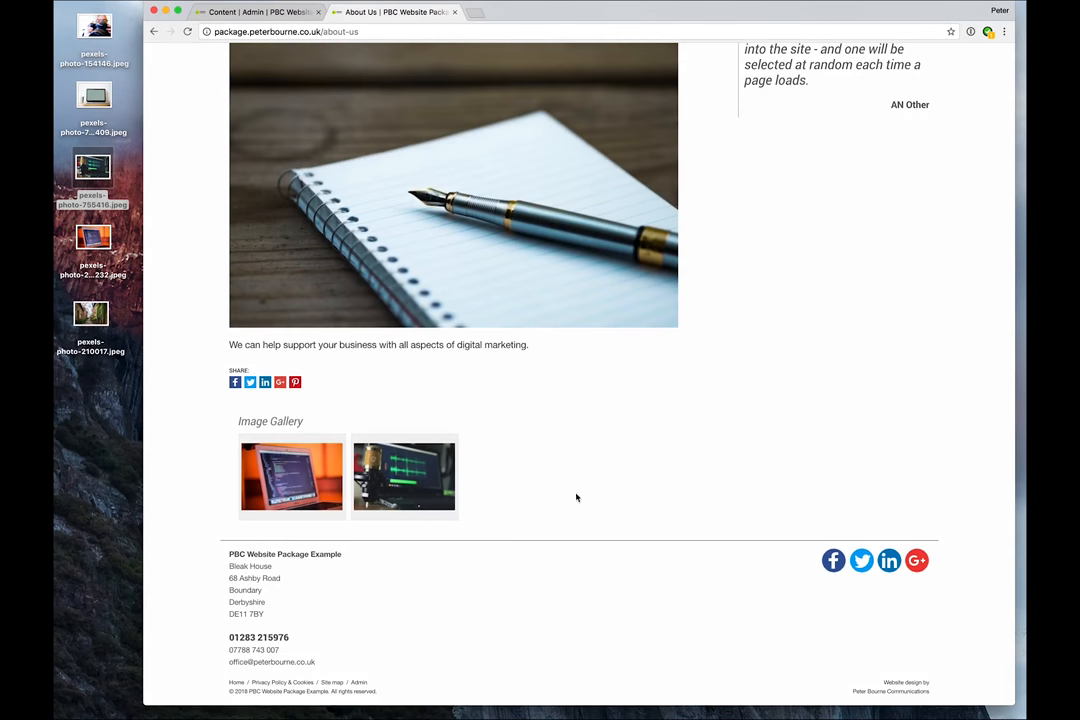
scroll(up, 3)
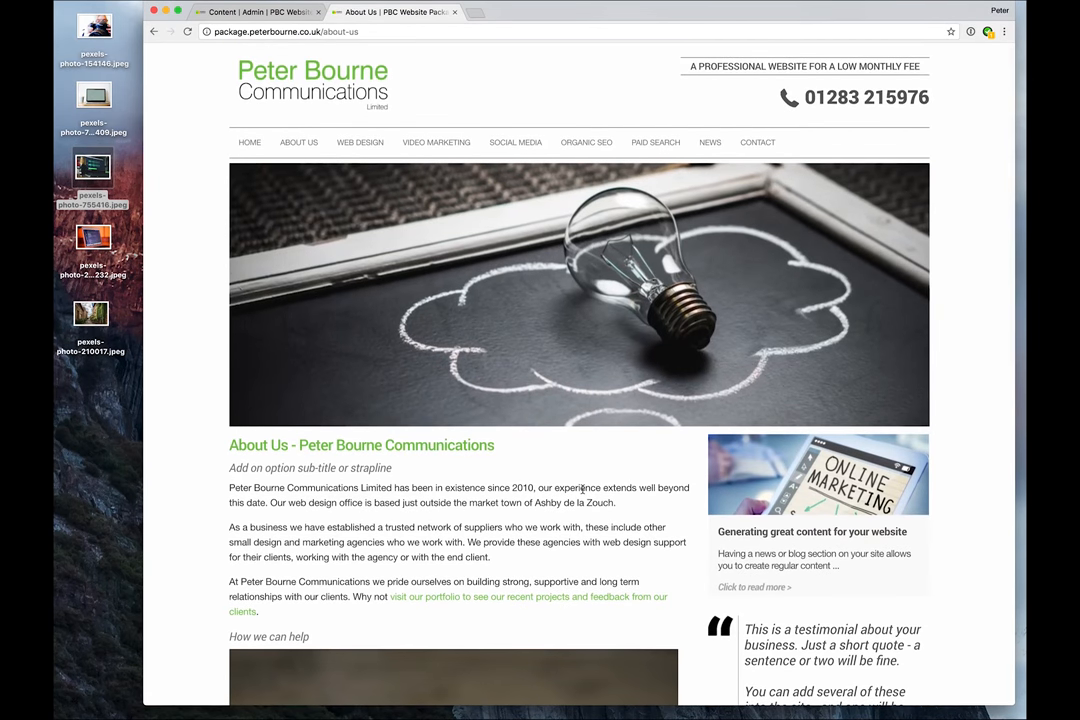